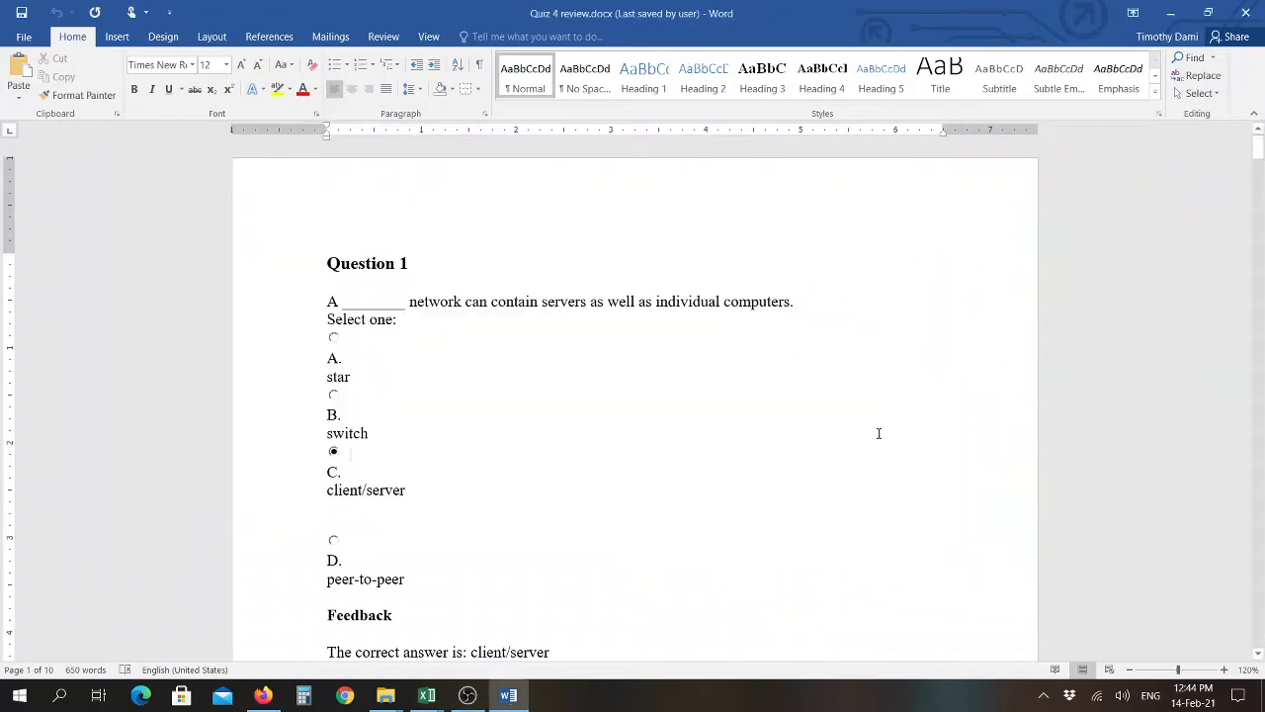
# Scroll past Question 2 (LAN) to Question 3, whose answer is protocol.
pyautogui.scroll(-3)
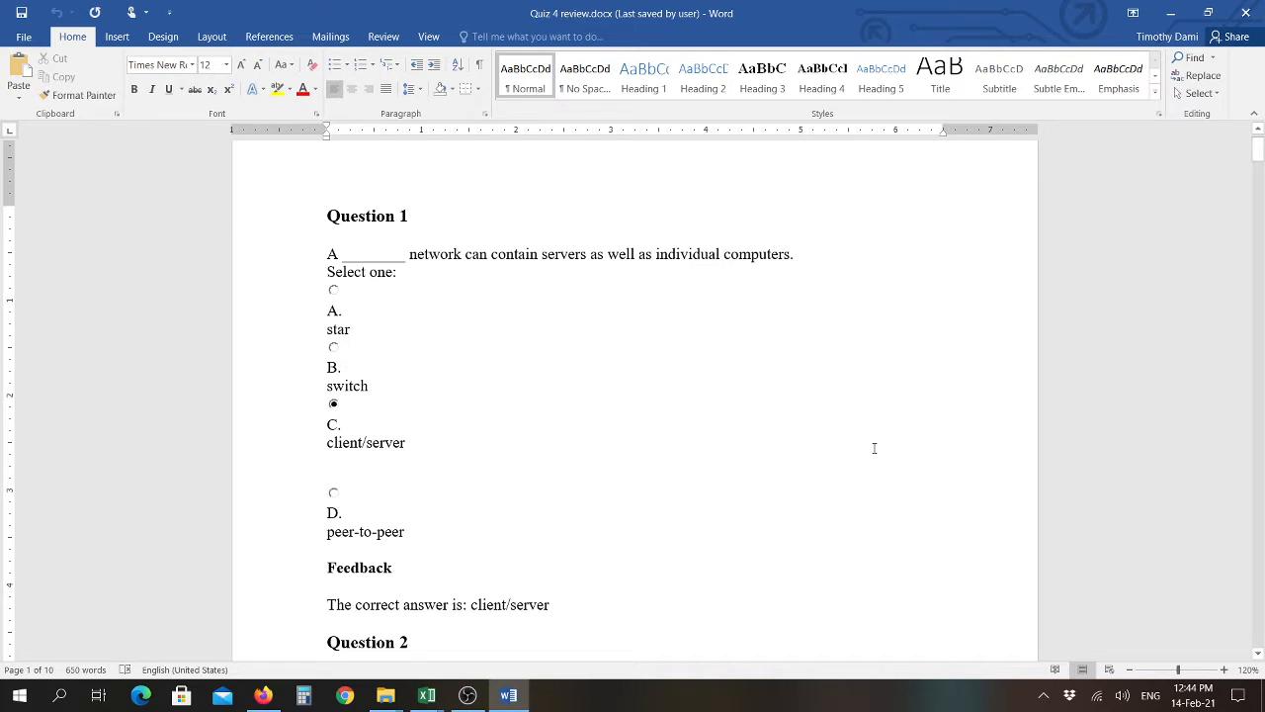
pyautogui.scroll(-3)
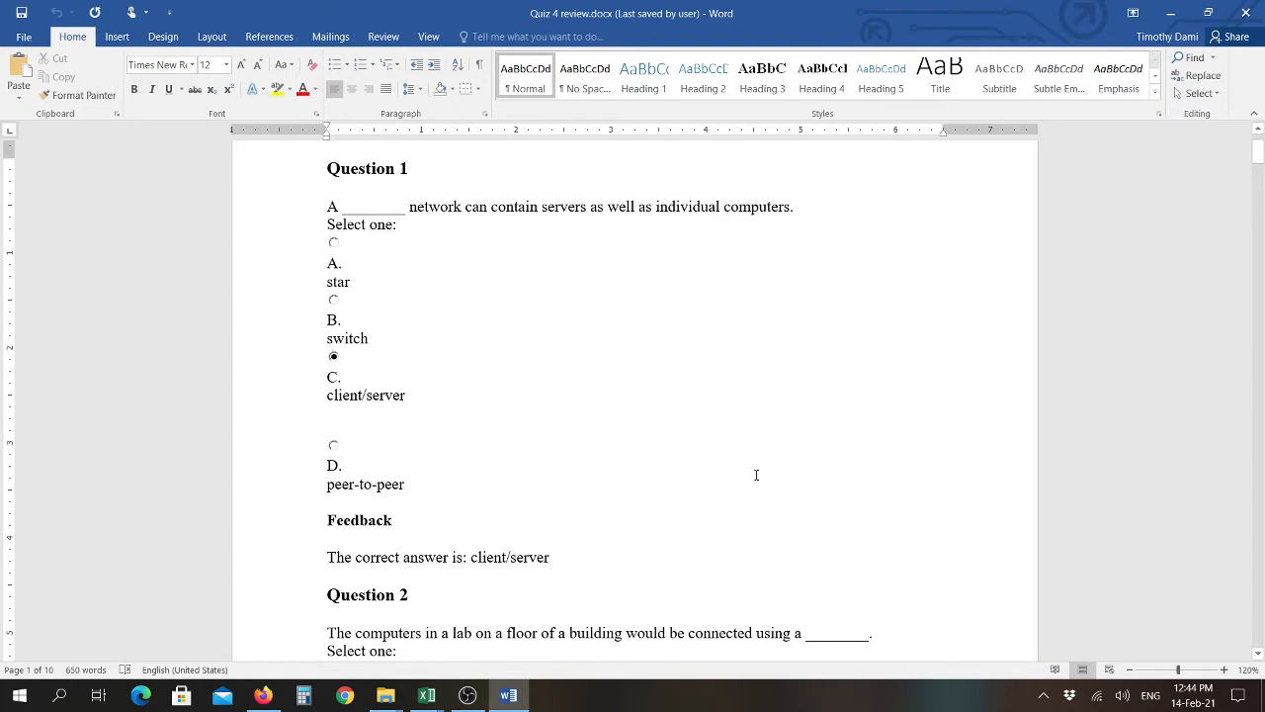
pyautogui.click(351, 359)
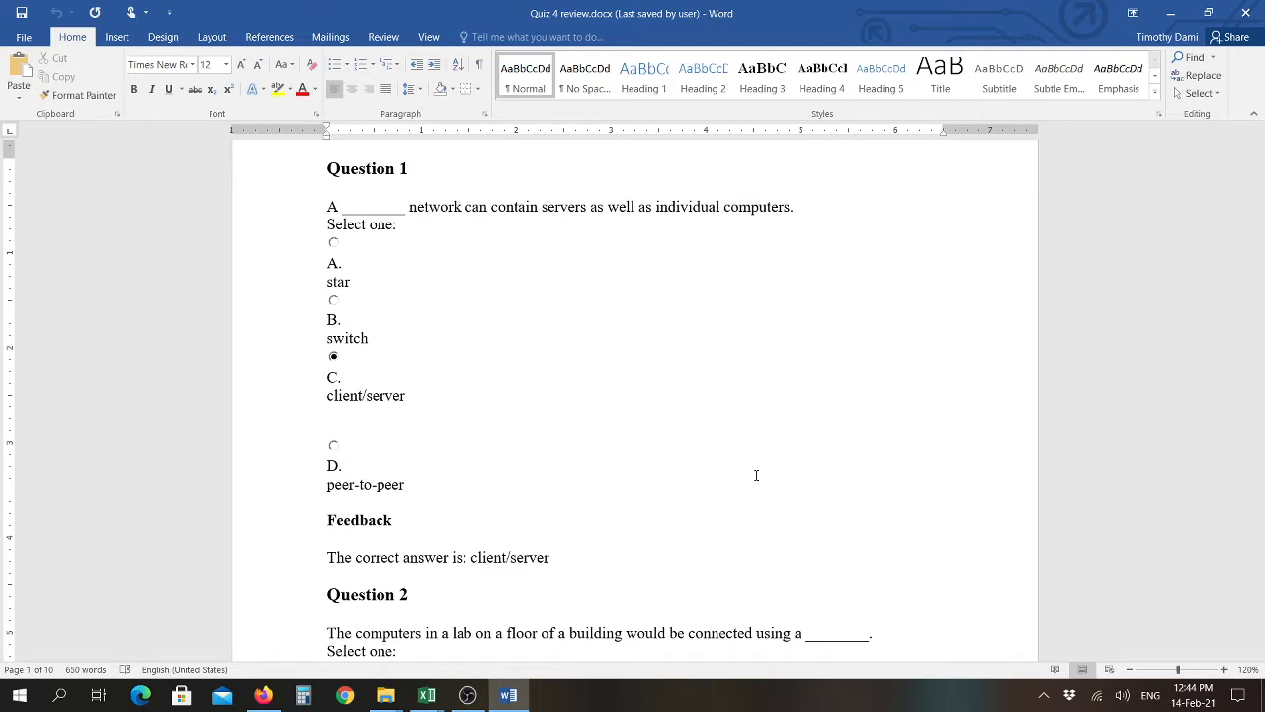
pyautogui.click(348, 359)
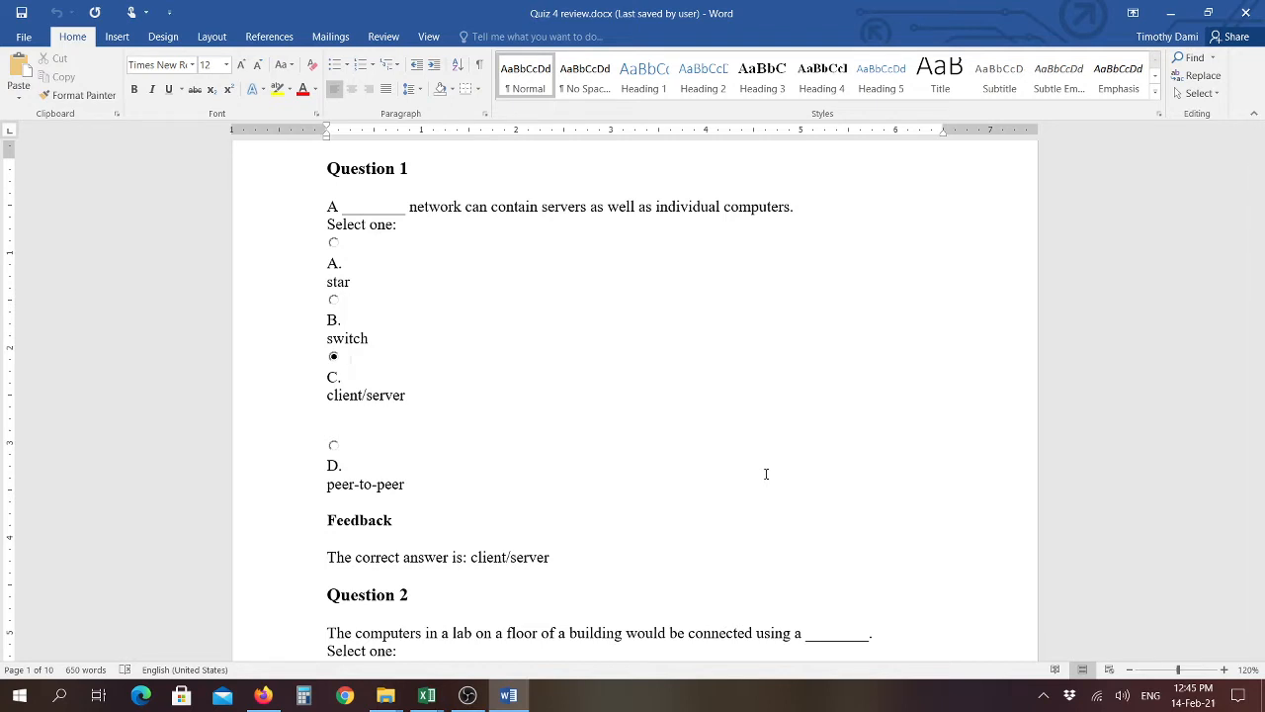
pyautogui.click(350, 359)
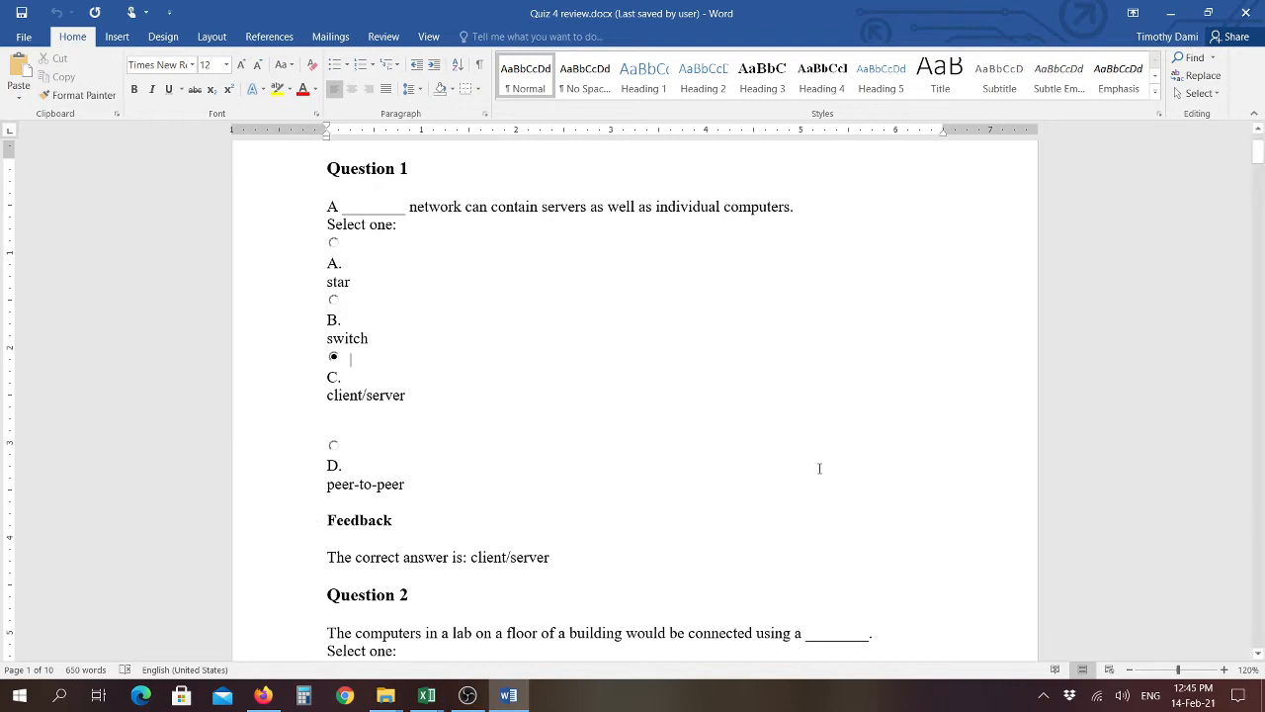
pyautogui.scroll(-3)
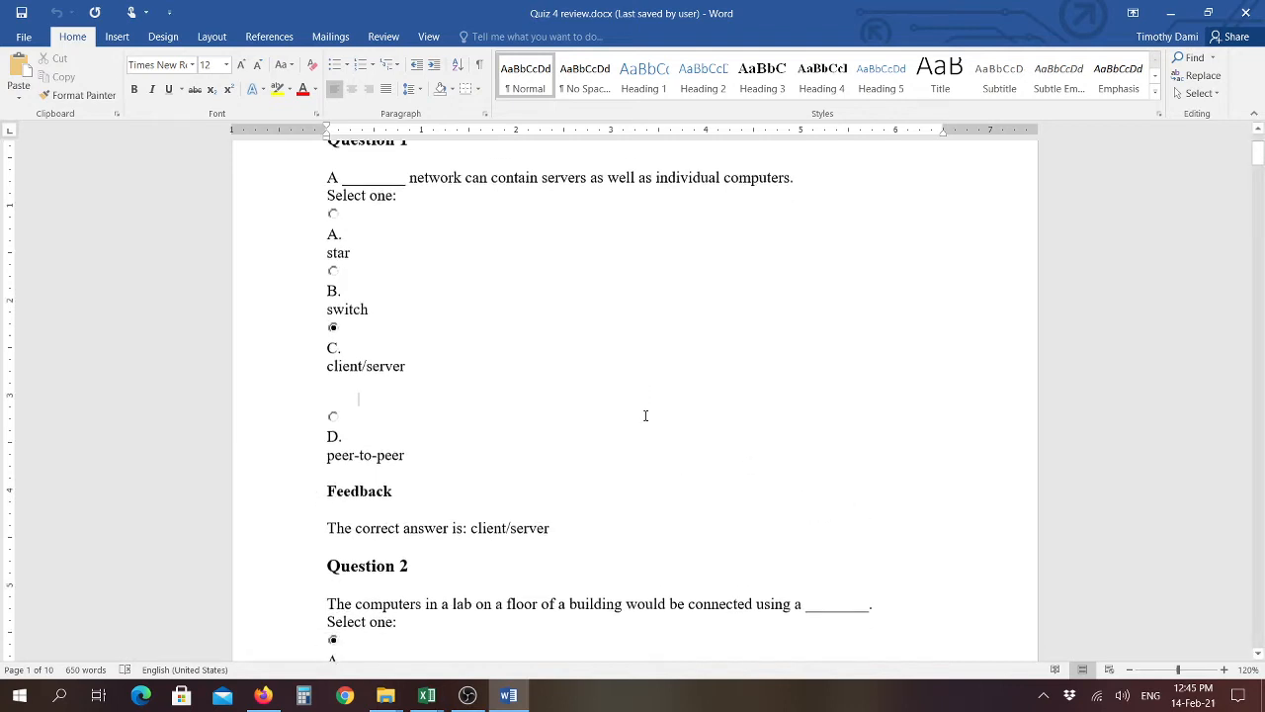
pyautogui.scroll(-3)
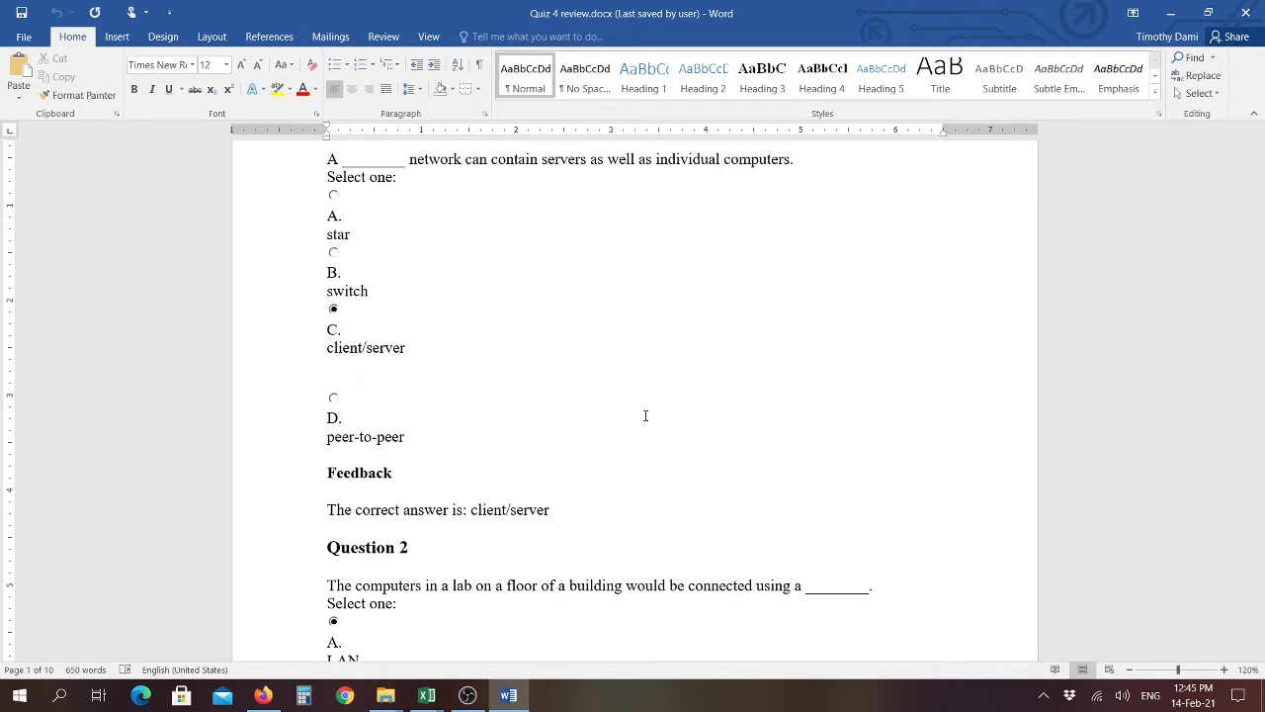
pyautogui.scroll(-3)
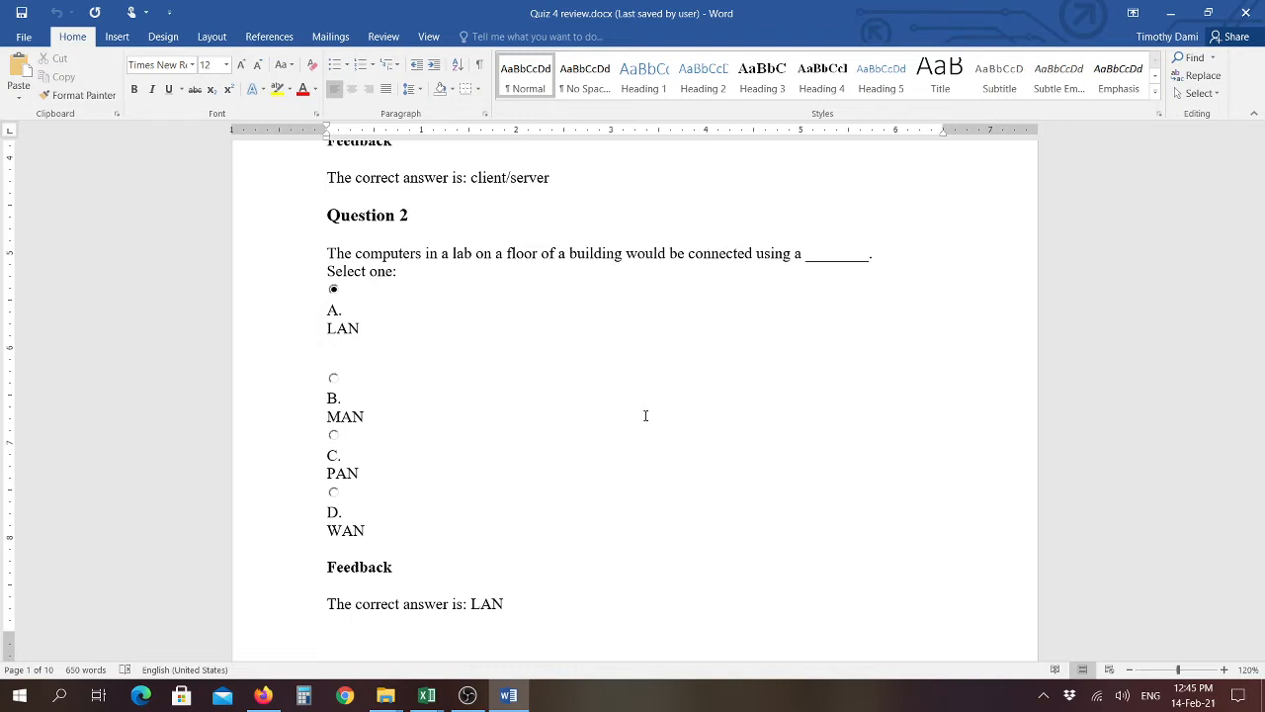
pyautogui.moveTo(656, 423)
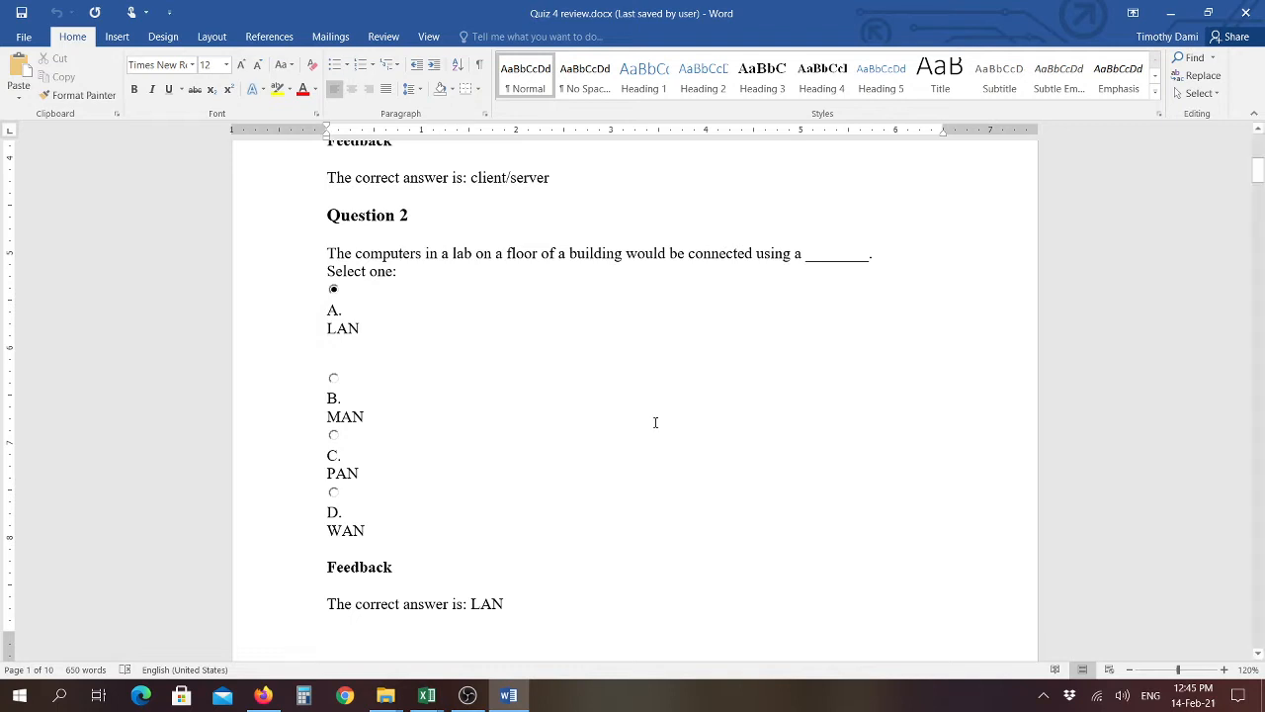
pyautogui.moveTo(670, 437)
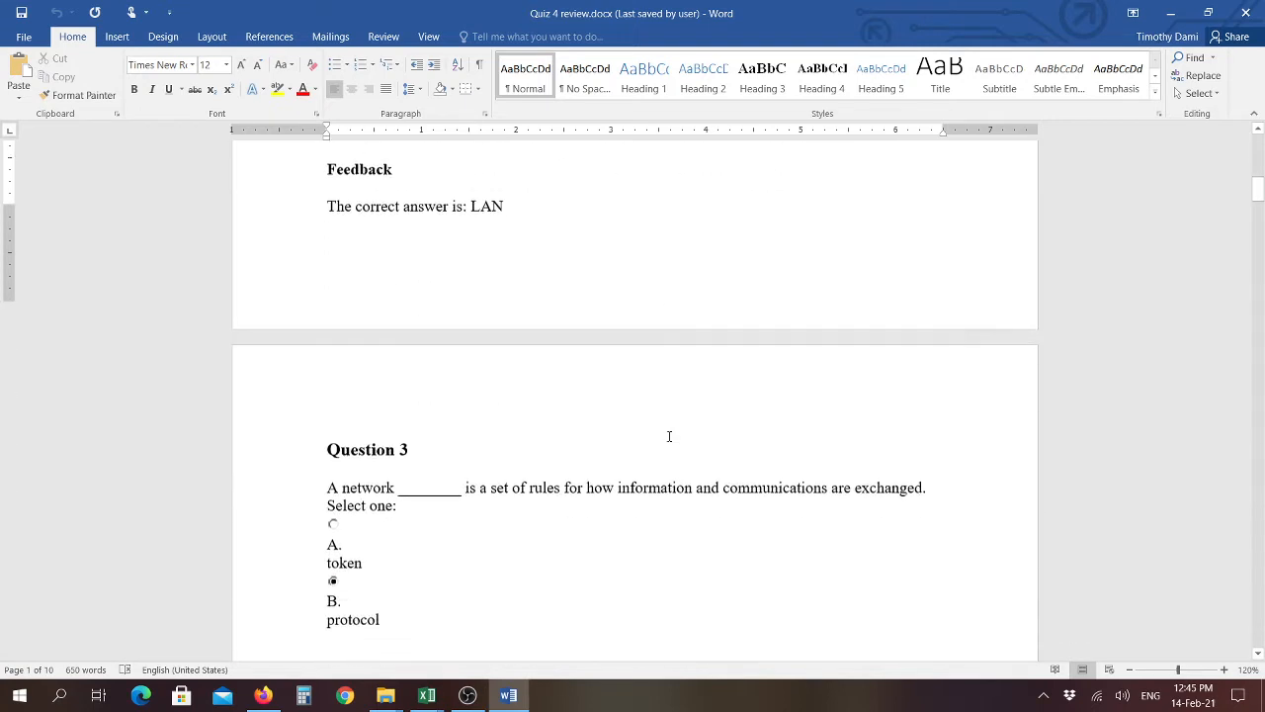
pyautogui.scroll(-3)
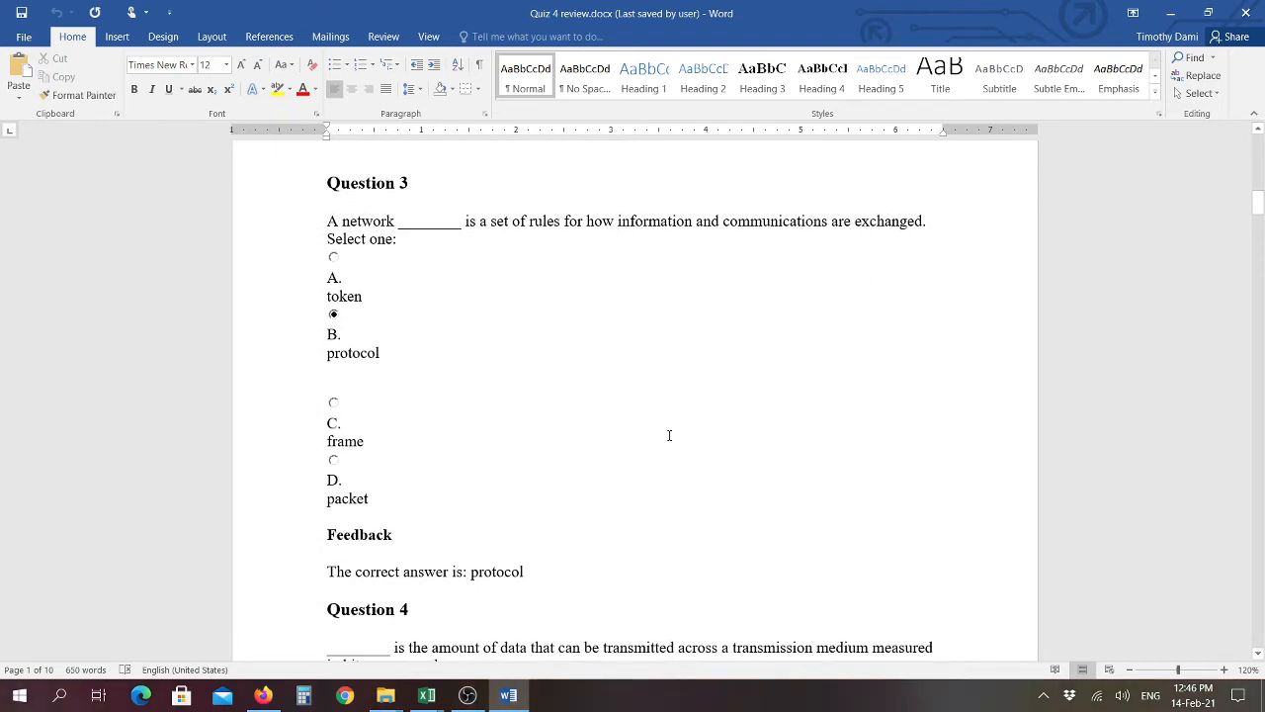
# Scroll through Questions 4 (Bandwidth) and 5 (Fiber-optic) to reach Question 6.
pyautogui.scroll(-3)
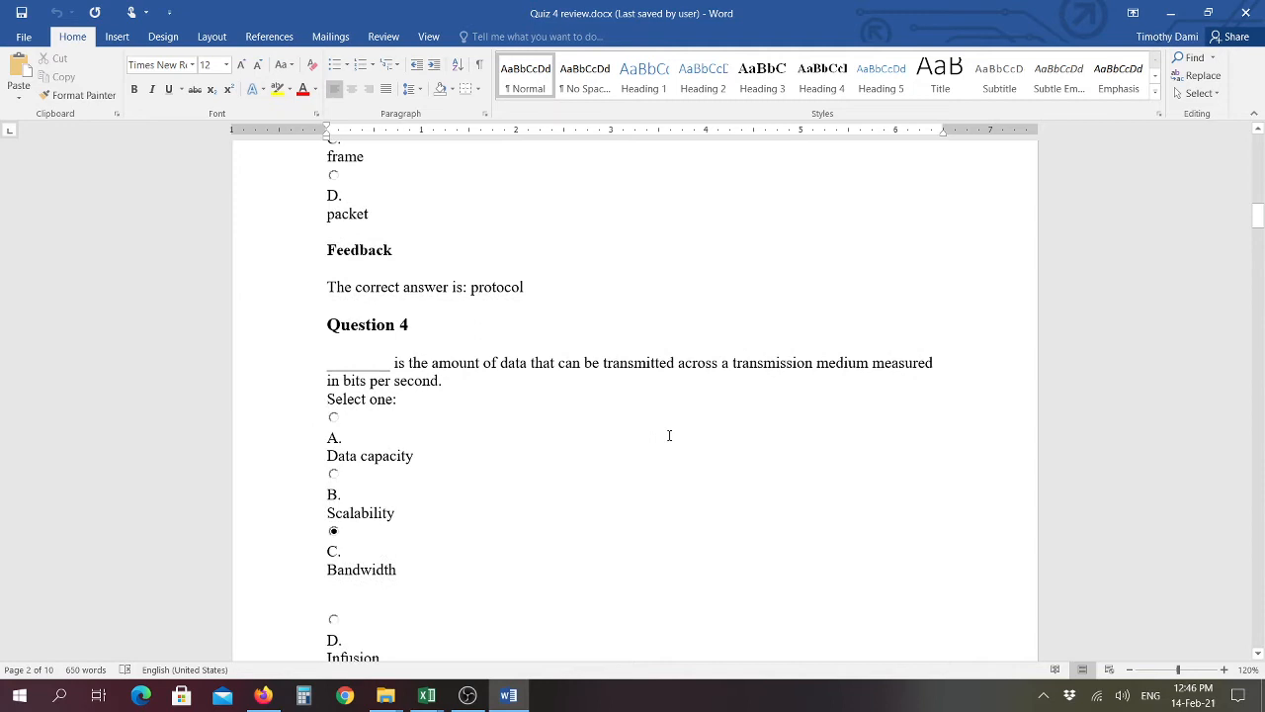
pyautogui.scroll(-3)
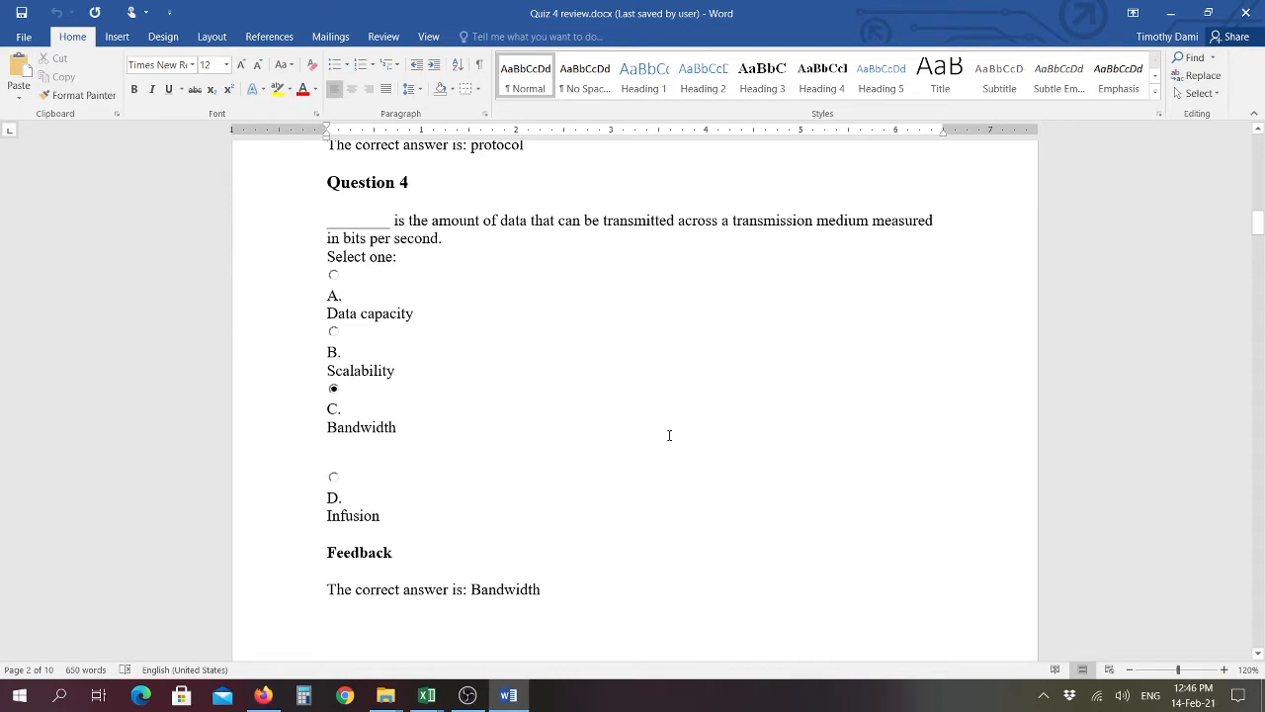
pyautogui.scroll(-3)
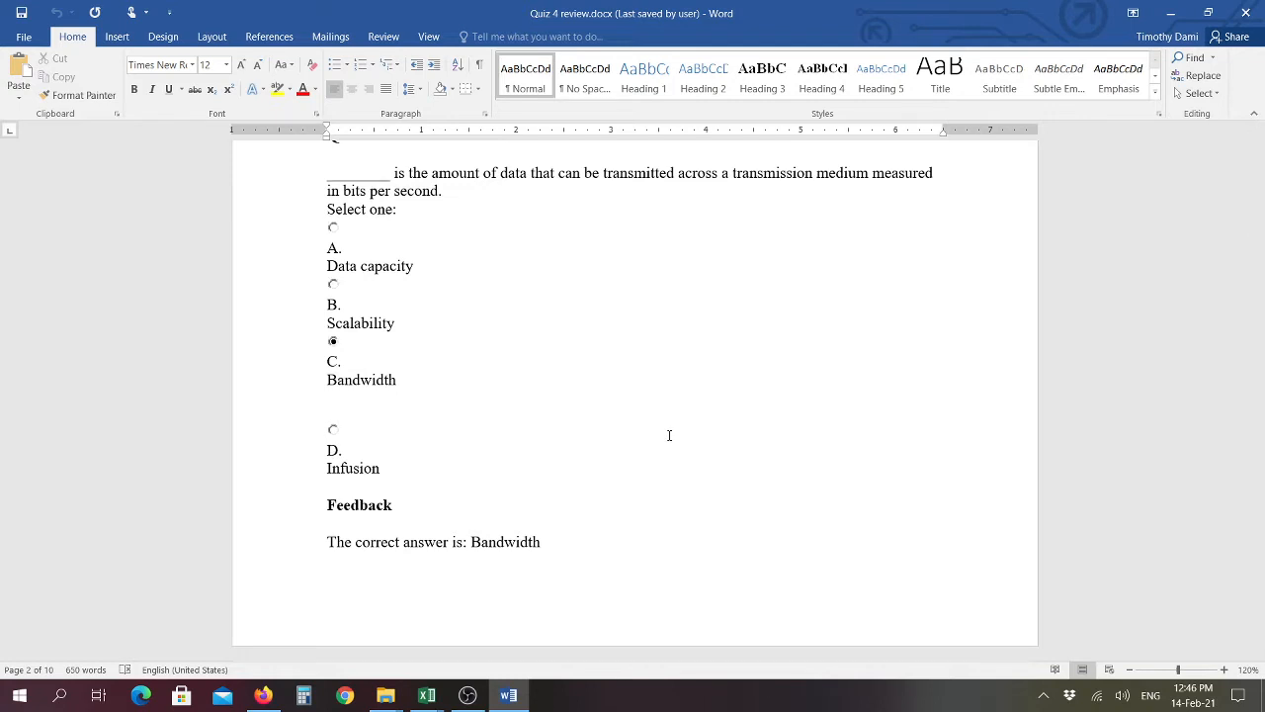
pyautogui.scroll(-3)
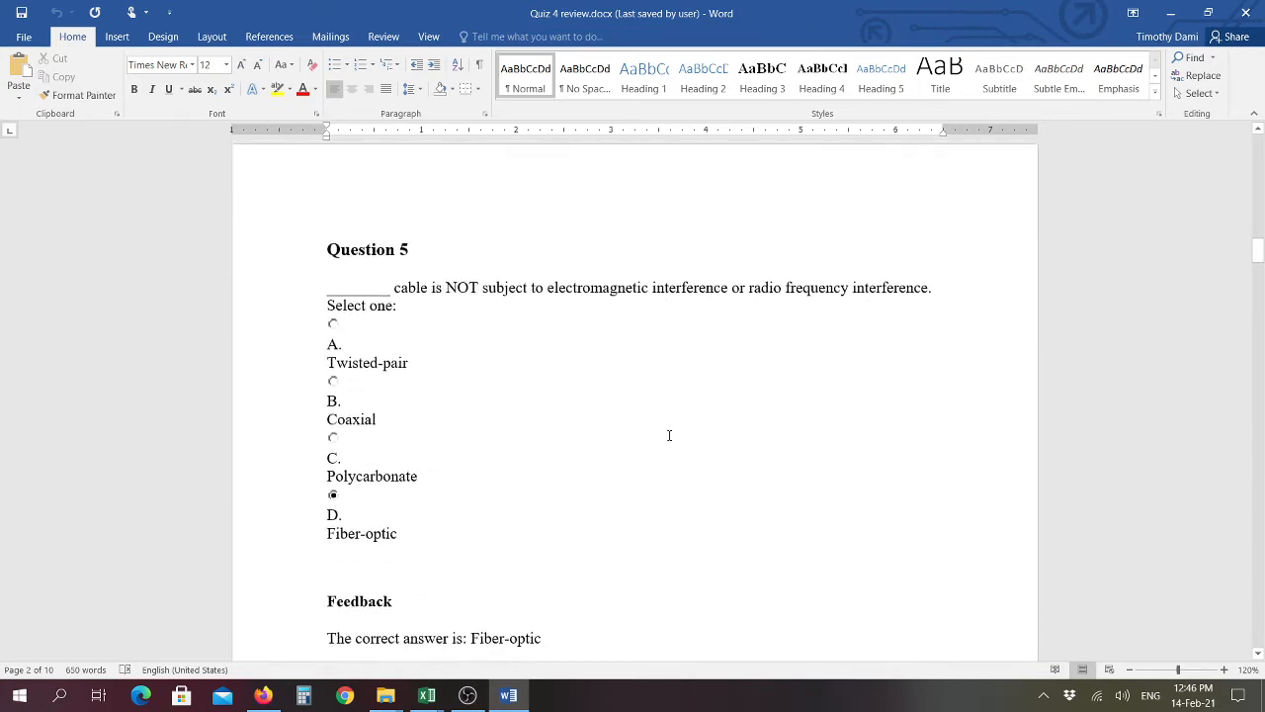
pyautogui.scroll(-3)
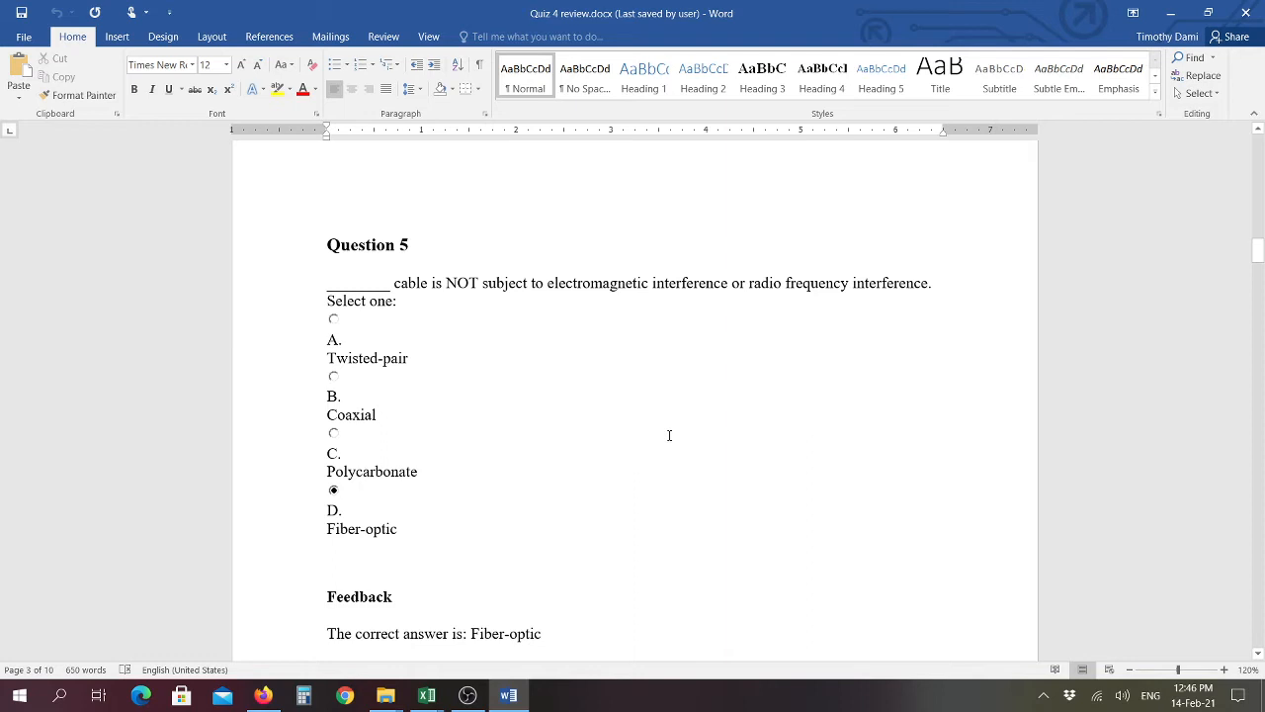
pyautogui.scroll(-3)
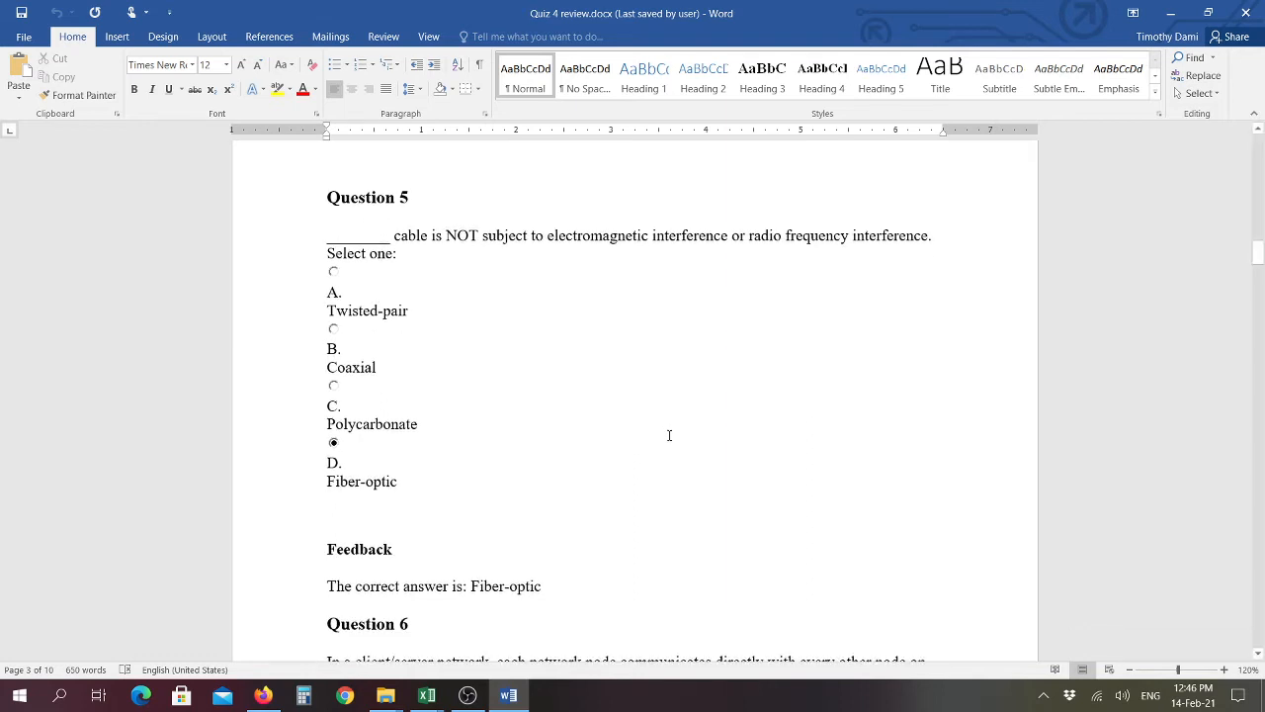
pyautogui.scroll(-3)
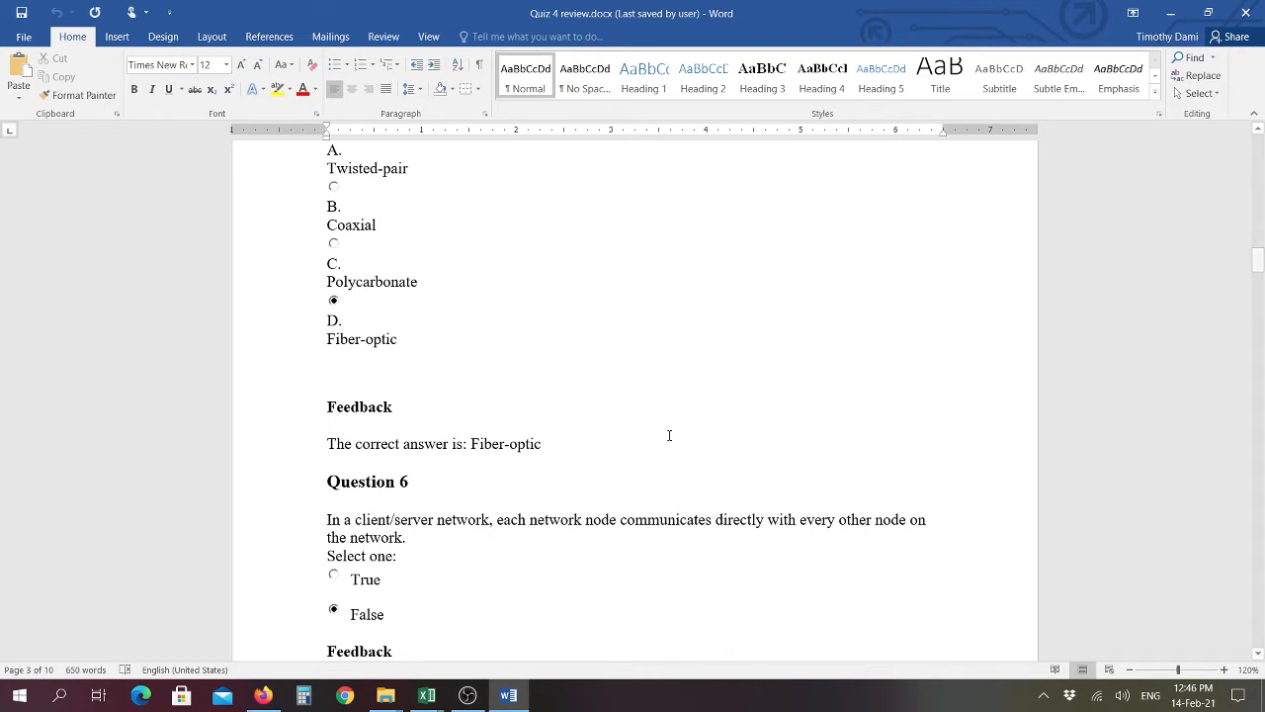
# Scroll past Questions 6 (False), 7 (True) and 8 (False) to Question 9.
pyautogui.scroll(-3)
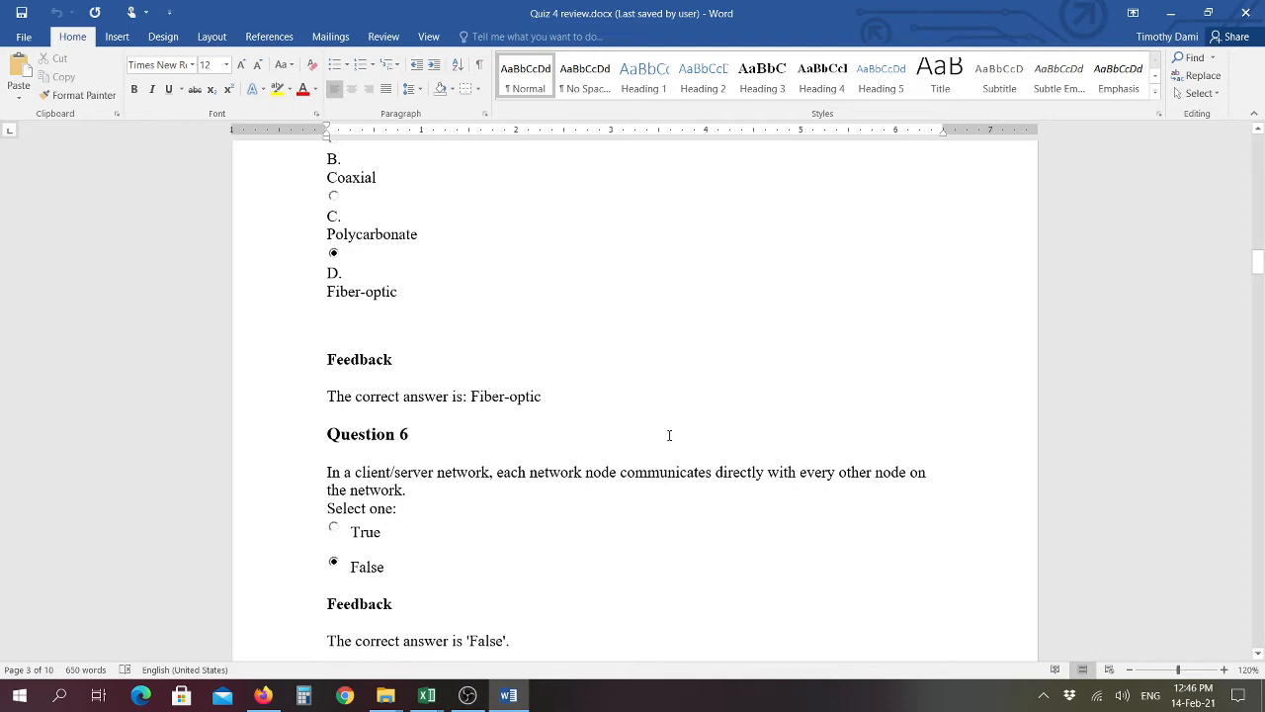
pyautogui.scroll(-3)
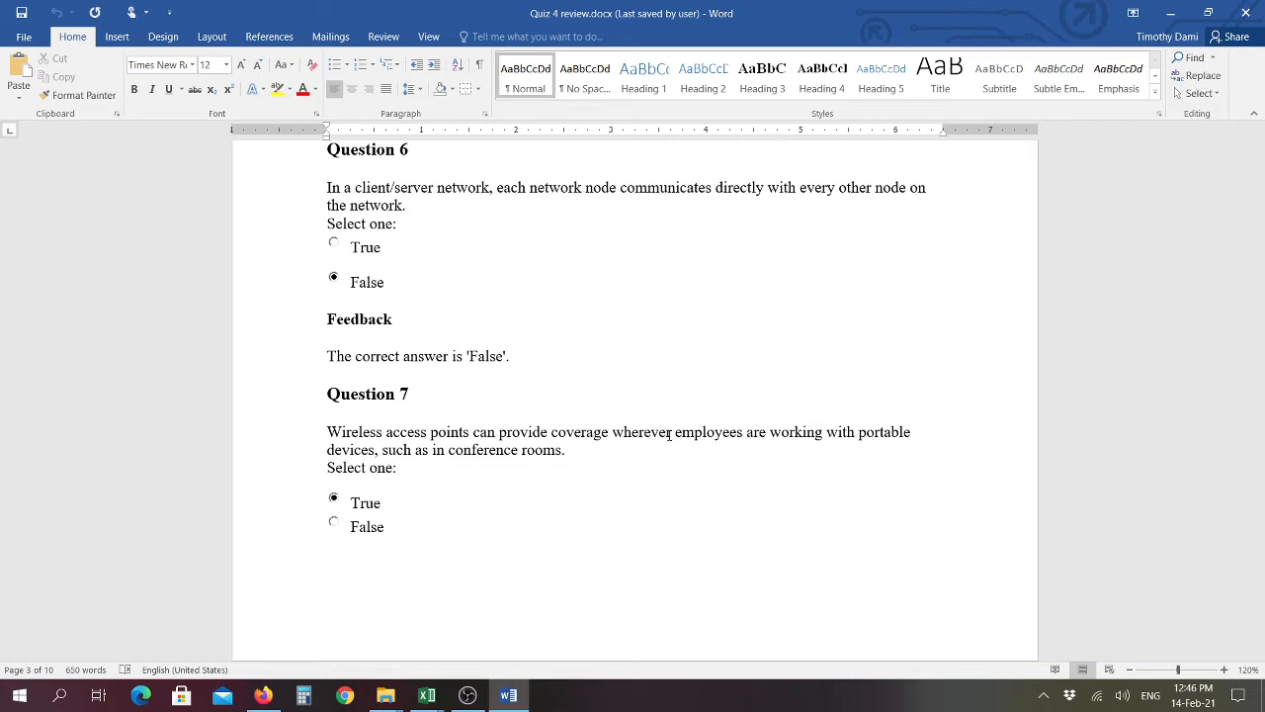
pyautogui.scroll(-3)
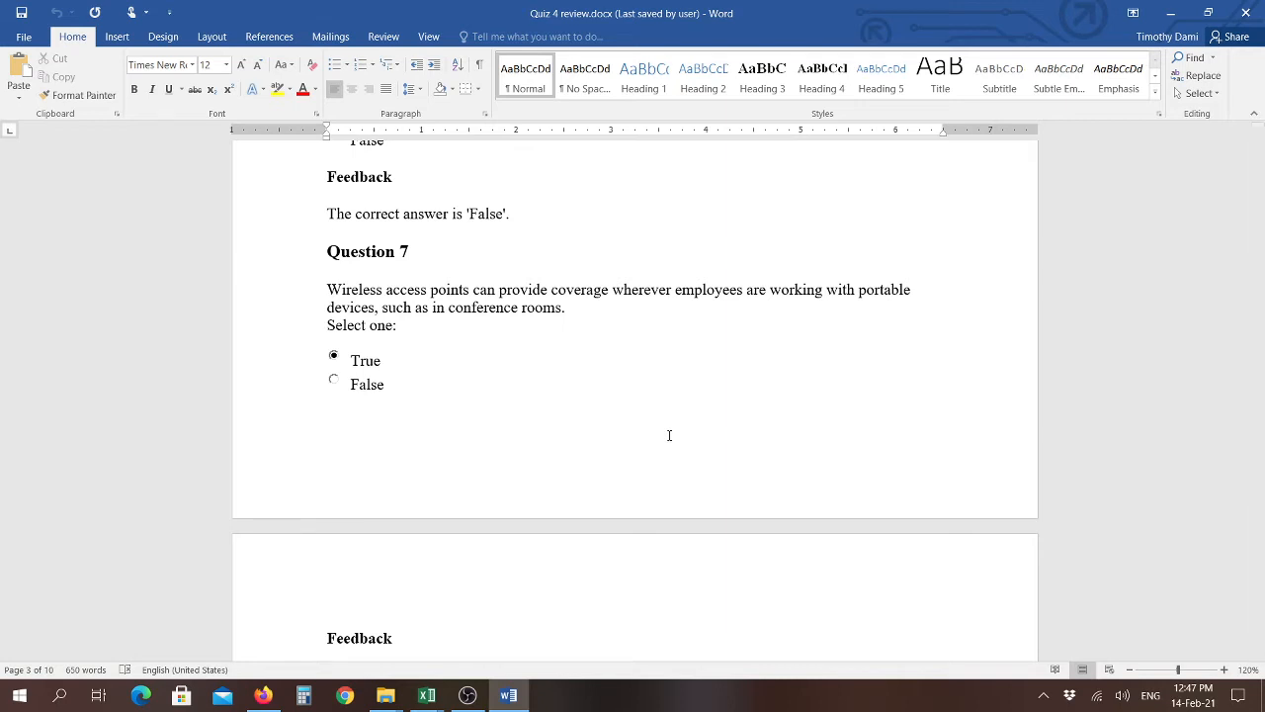
pyautogui.scroll(-3)
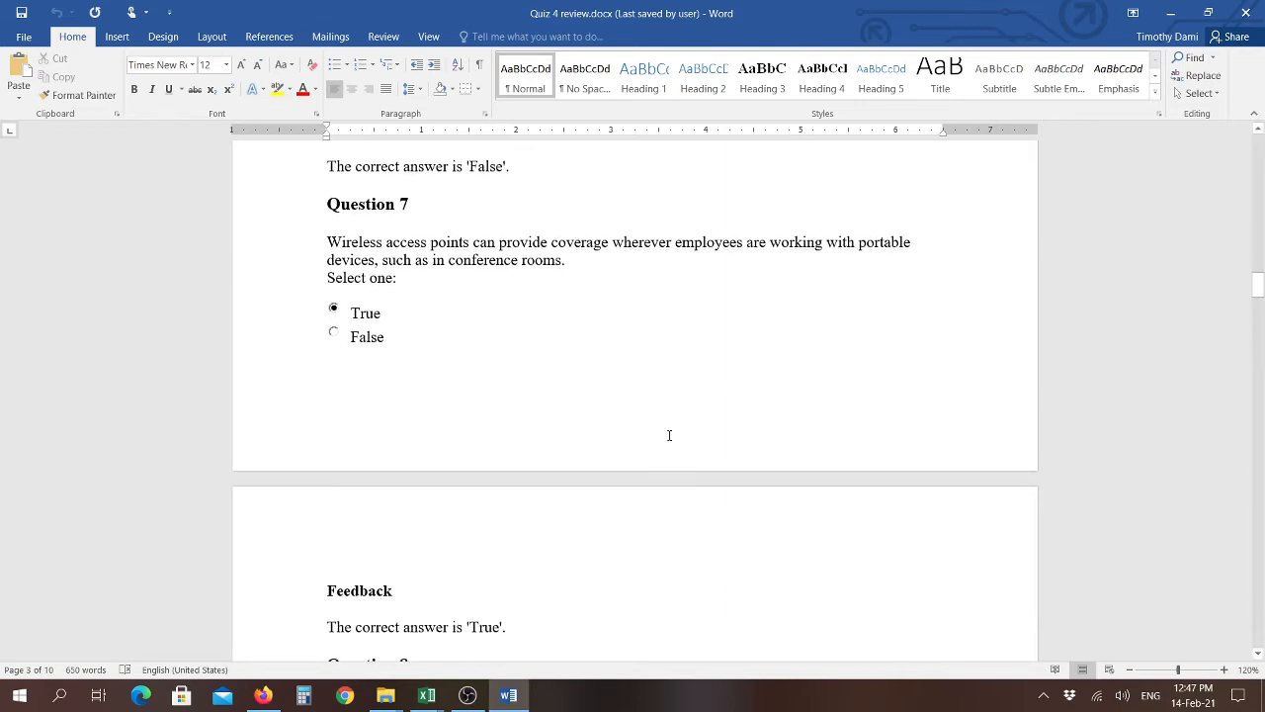
pyautogui.scroll(-3)
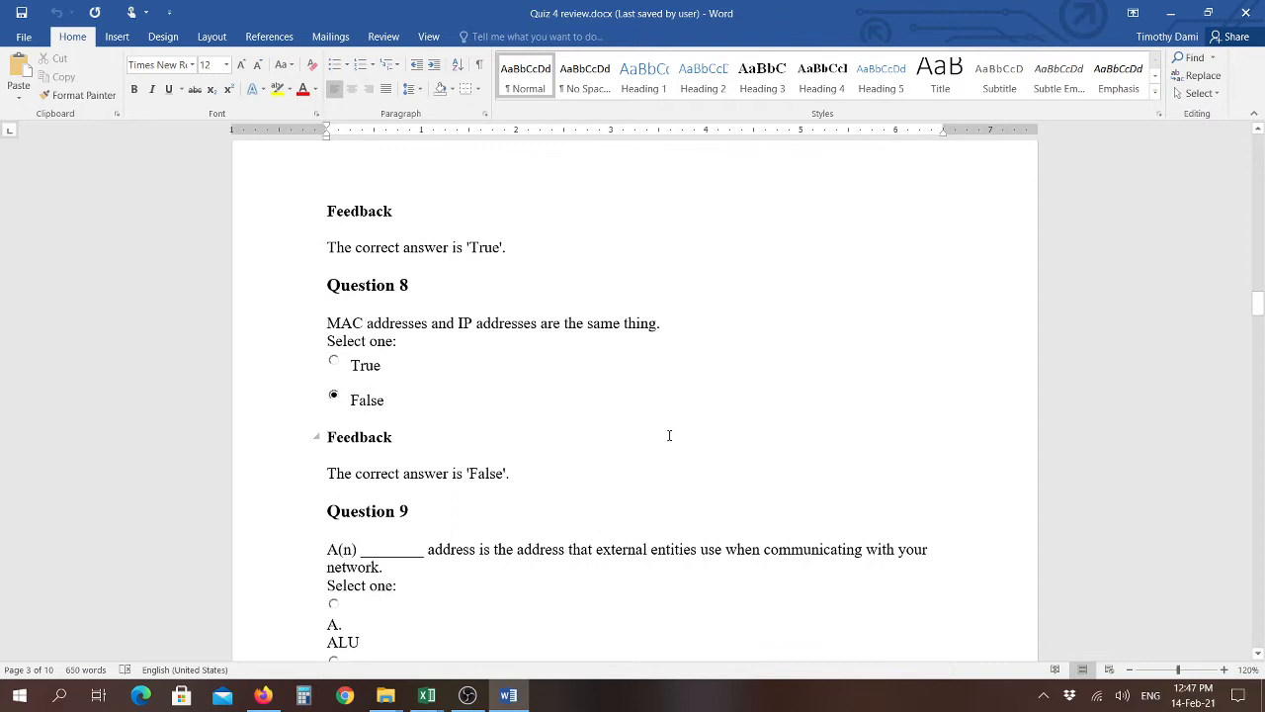
pyautogui.scroll(-3)
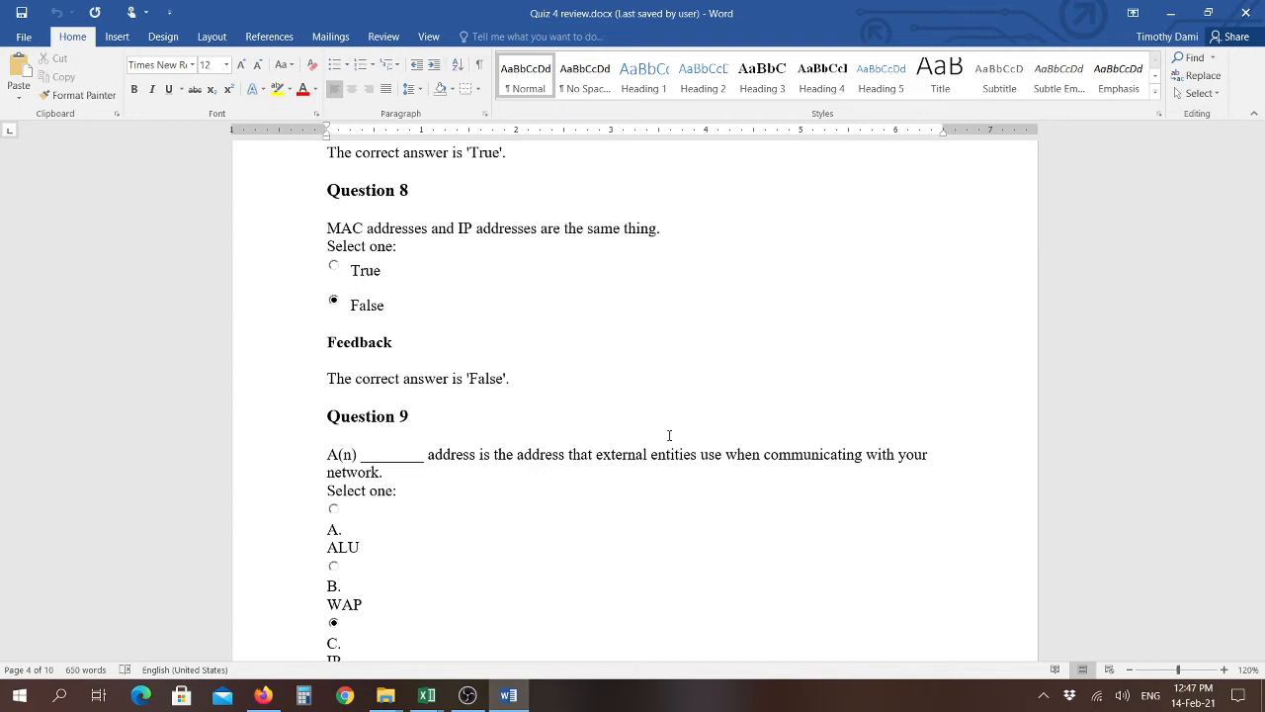
# Scroll through answers Ethernet, packets, key pair and NOS to reach Question 14.
pyautogui.scroll(-3)
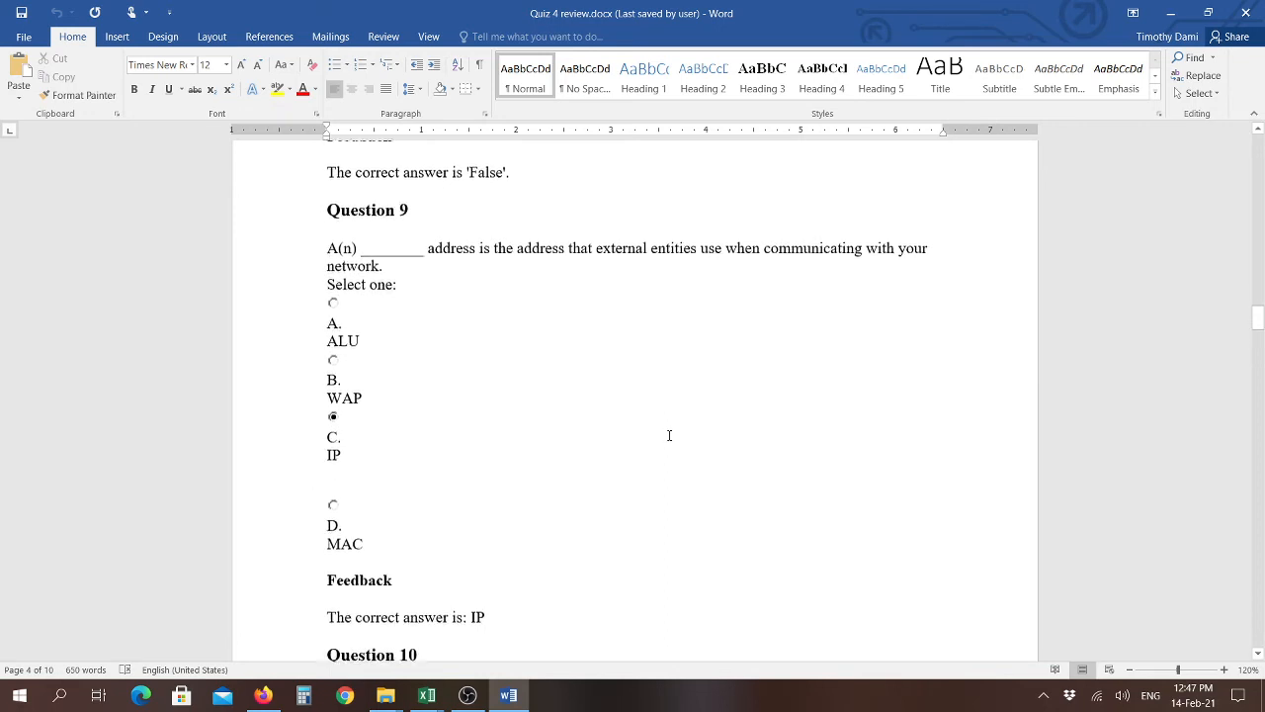
pyautogui.scroll(-3)
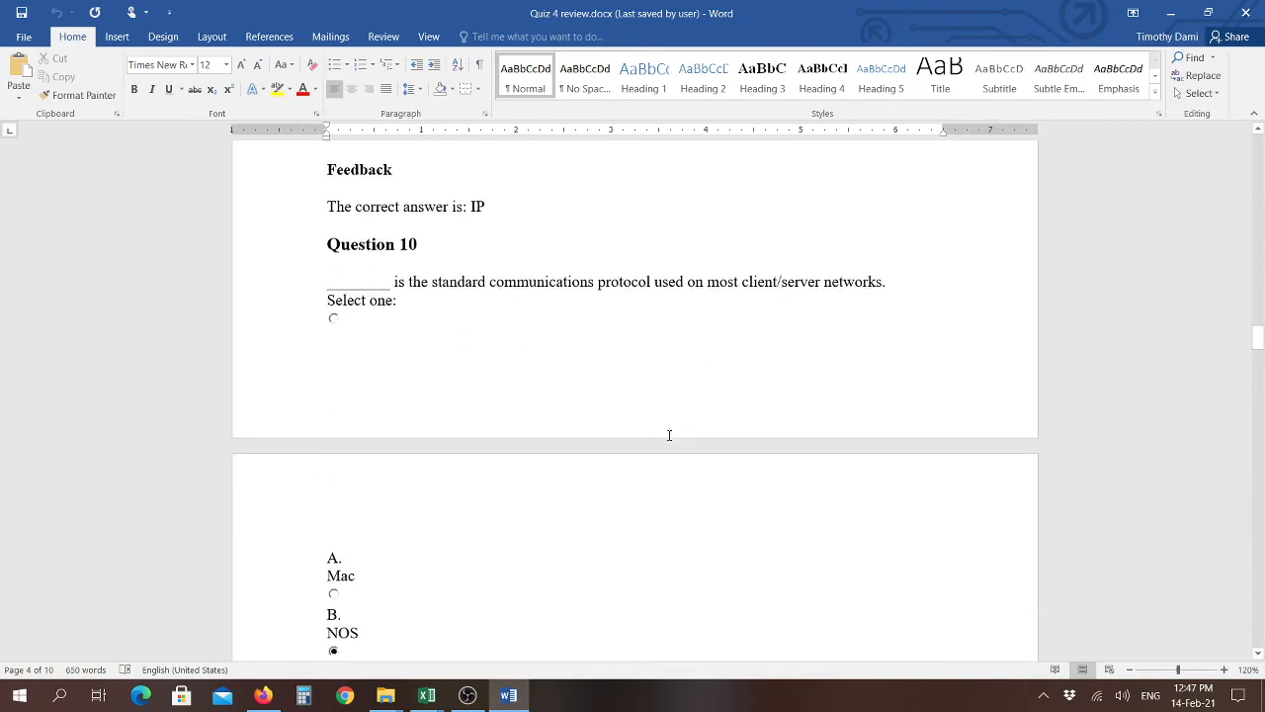
pyautogui.scroll(-3)
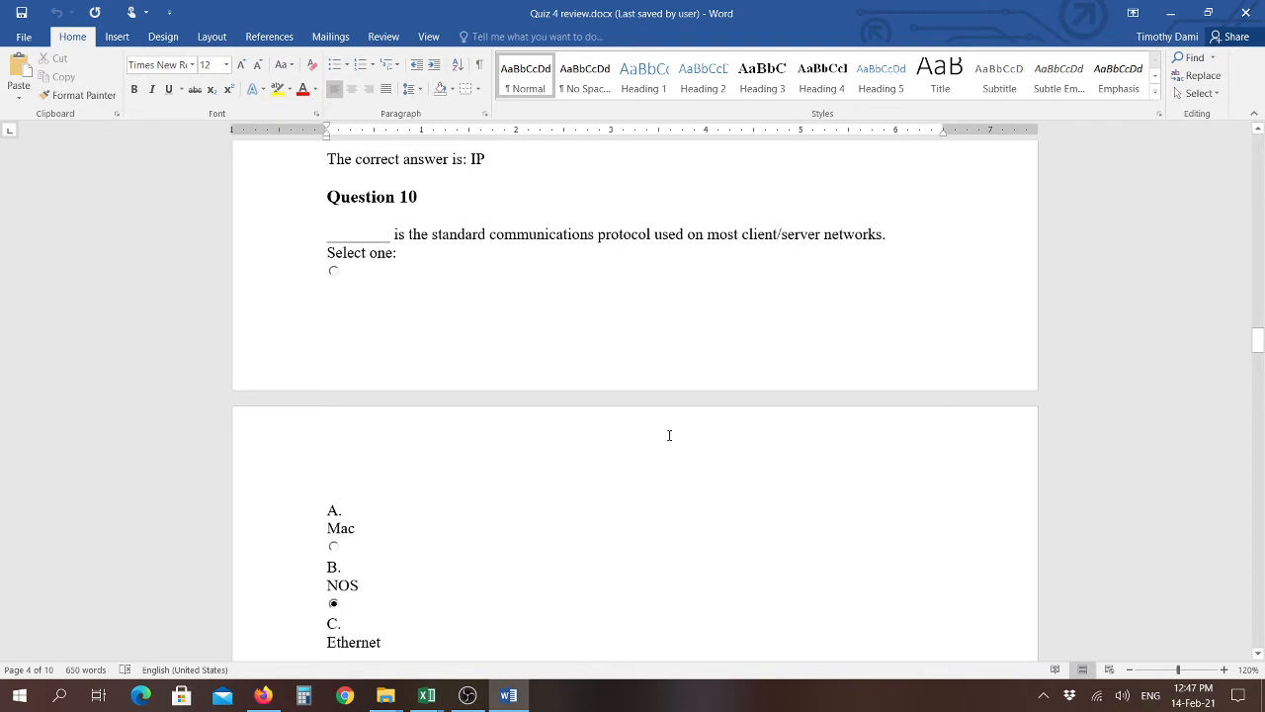
pyautogui.scroll(-3)
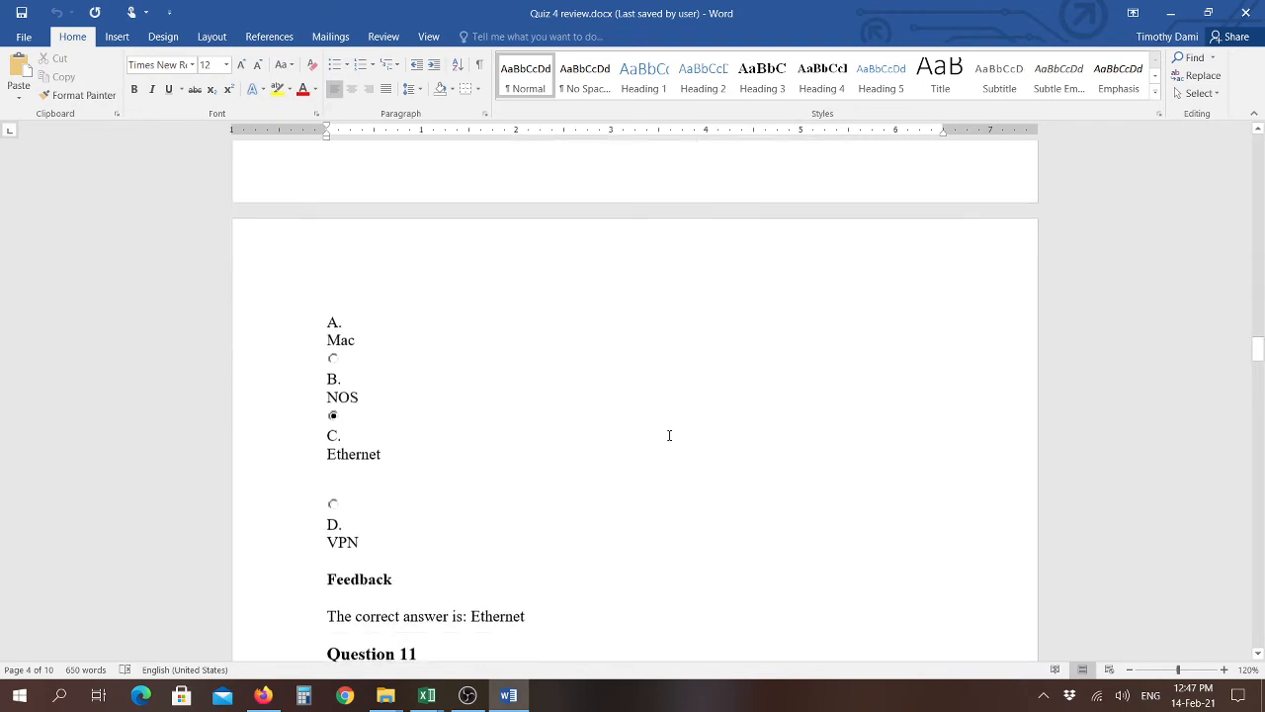
pyautogui.scroll(-3)
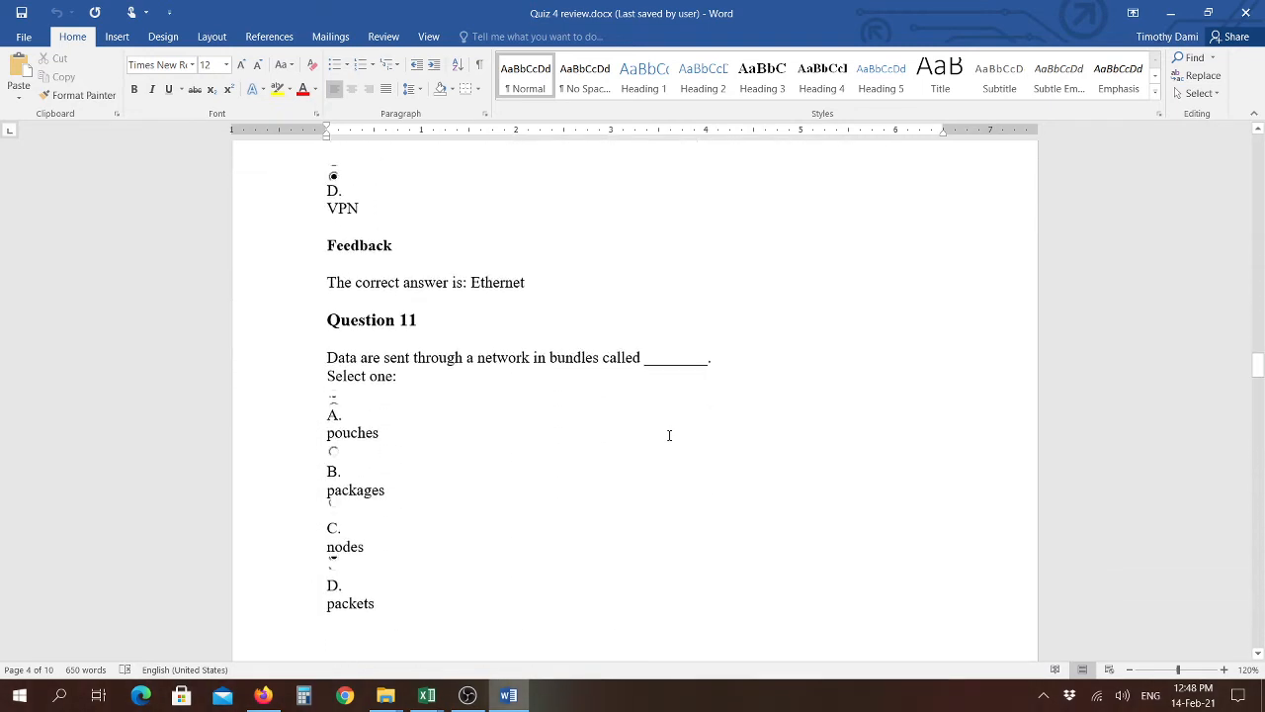
pyautogui.scroll(-3)
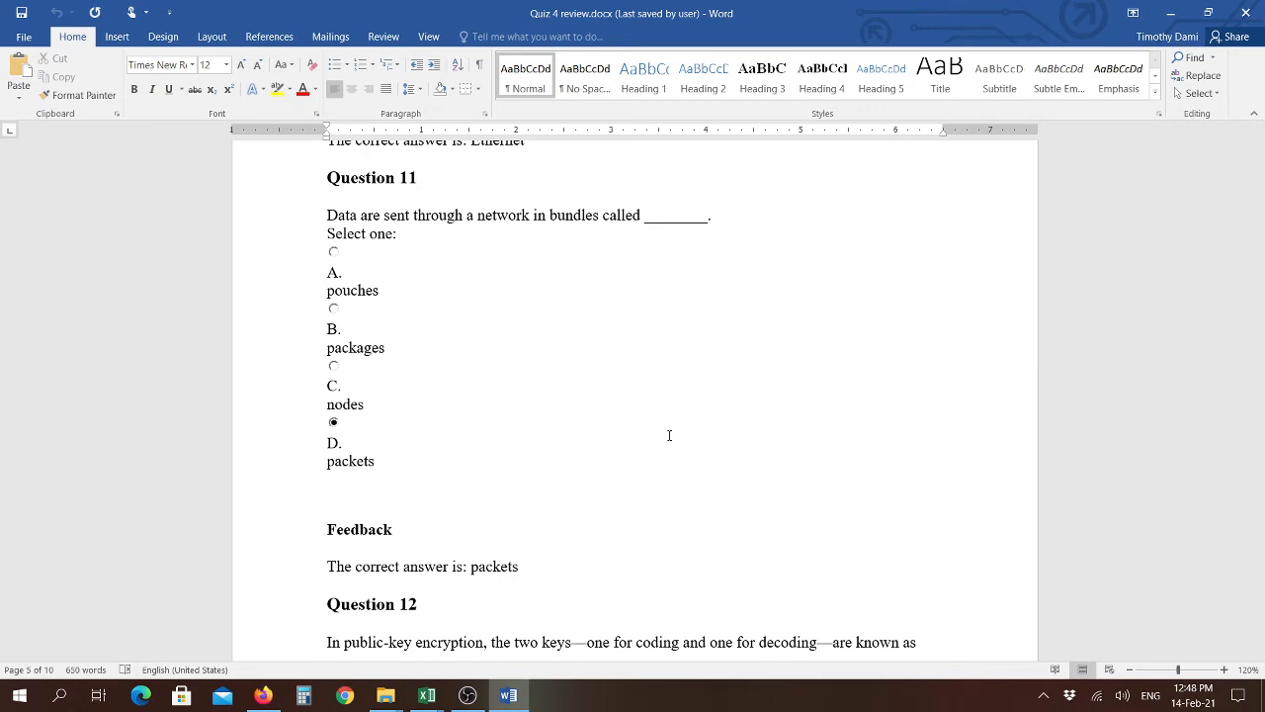
pyautogui.scroll(-3)
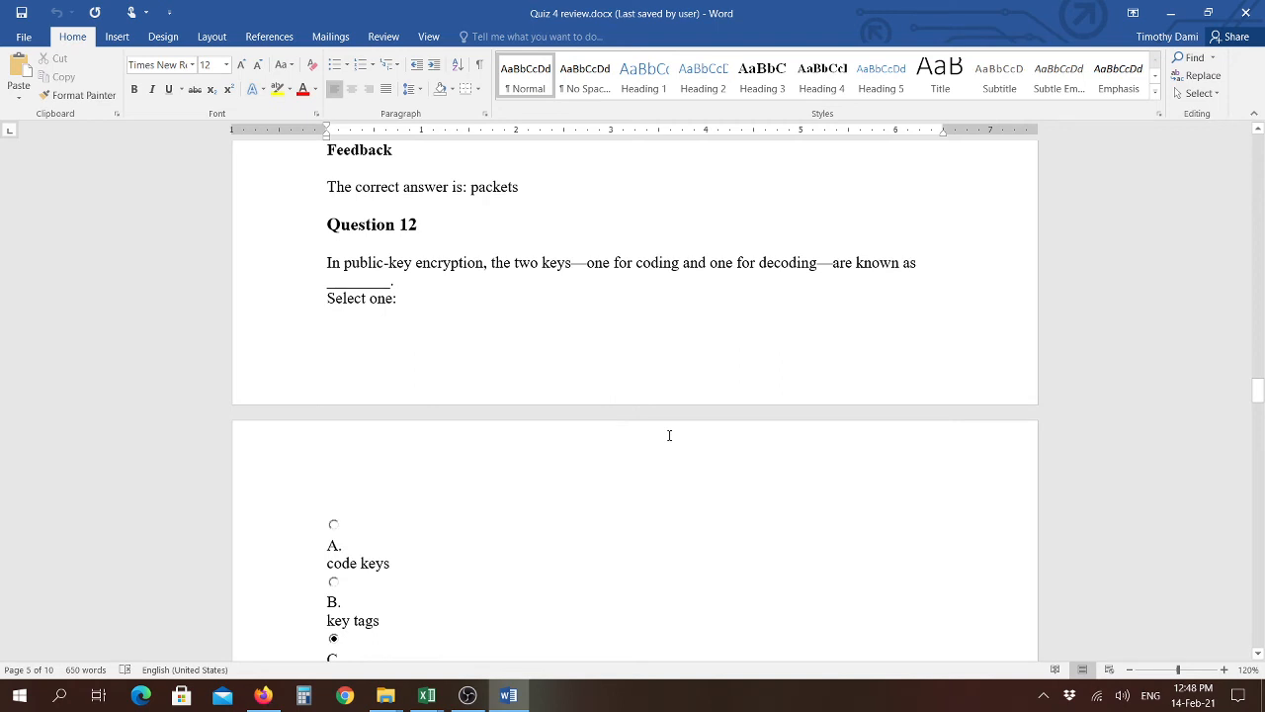
pyautogui.scroll(-3)
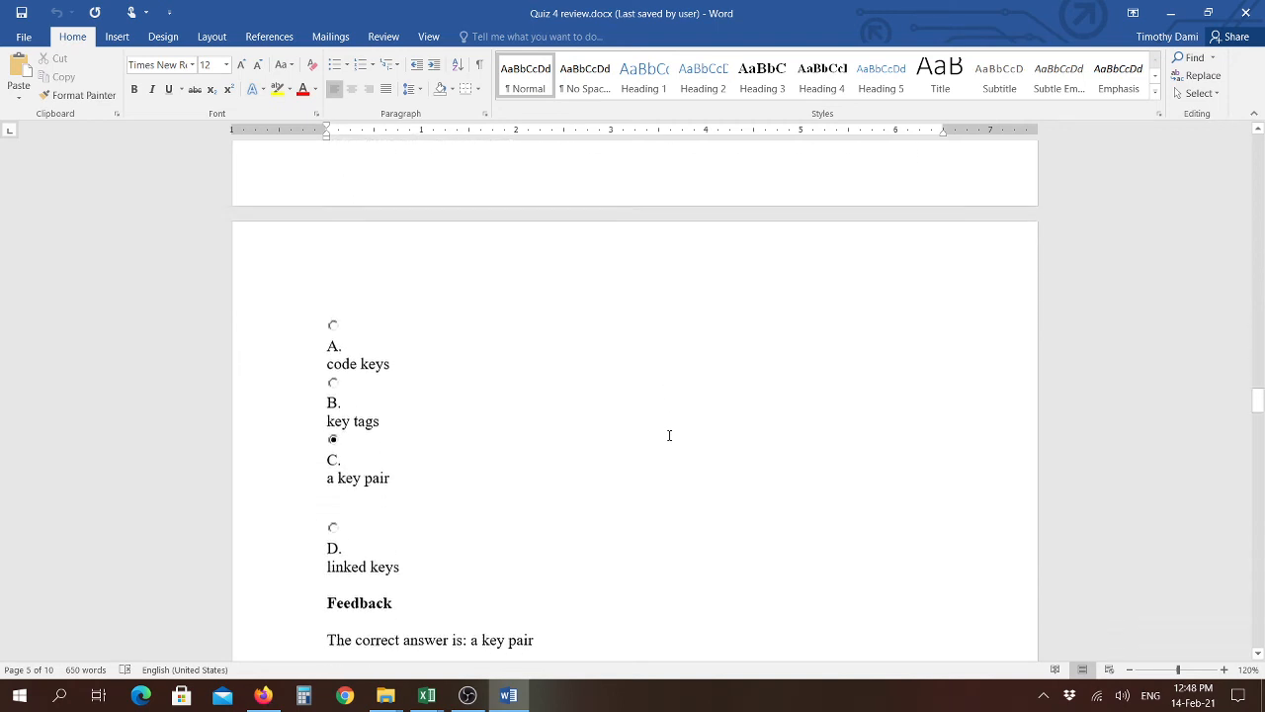
pyautogui.scroll(-3)
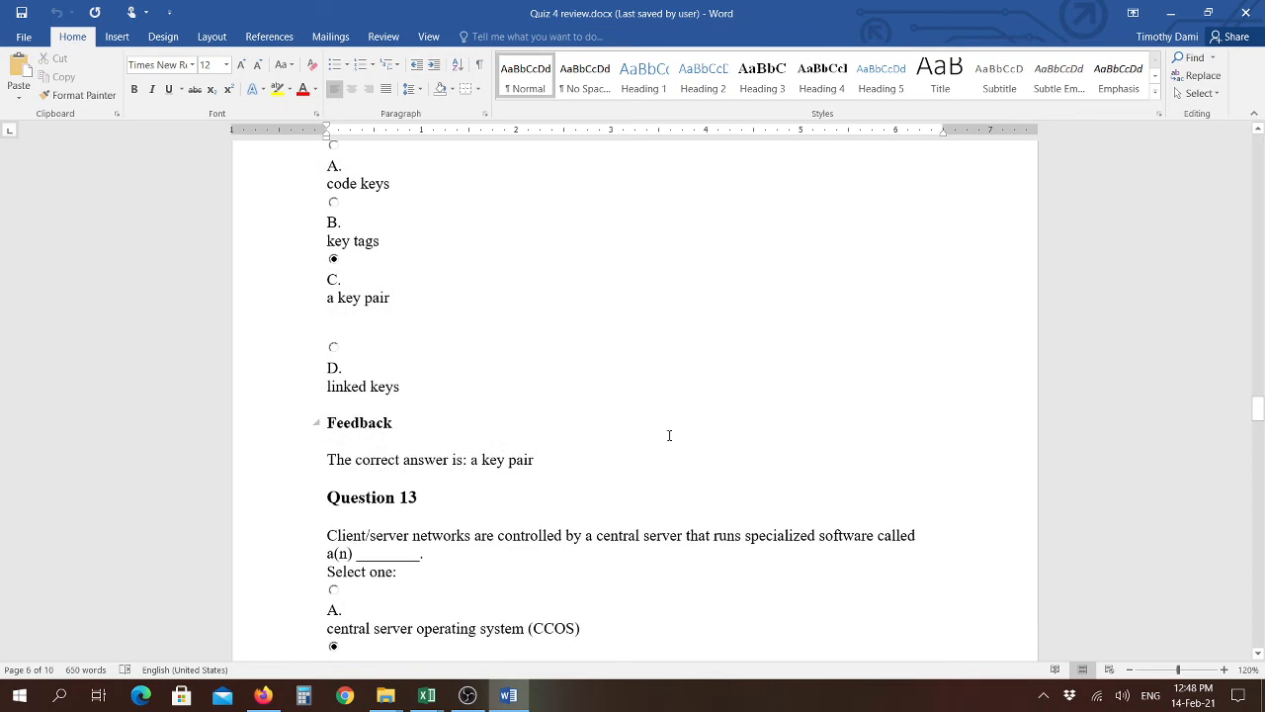
pyautogui.scroll(-3)
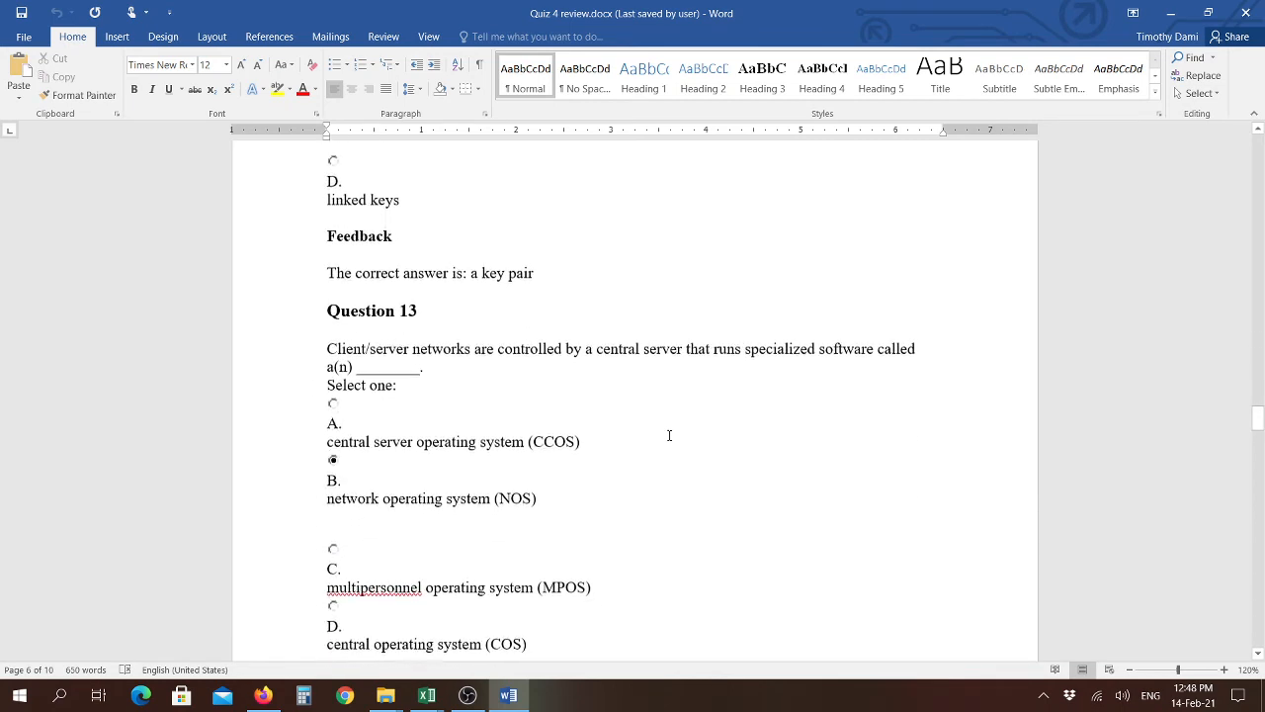
pyautogui.scroll(-3)
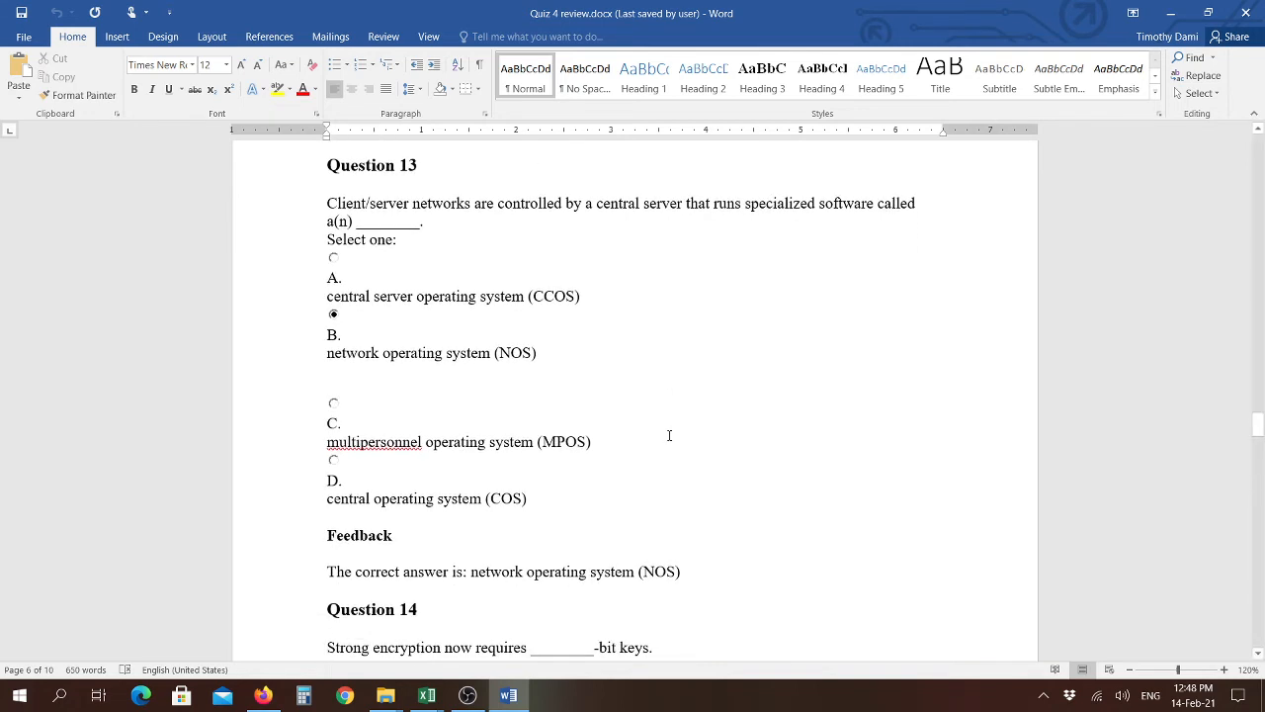
# Scroll past Questions 14 (256), 15 (True) and 16 (screening) to Question 17.
pyautogui.scroll(-3)
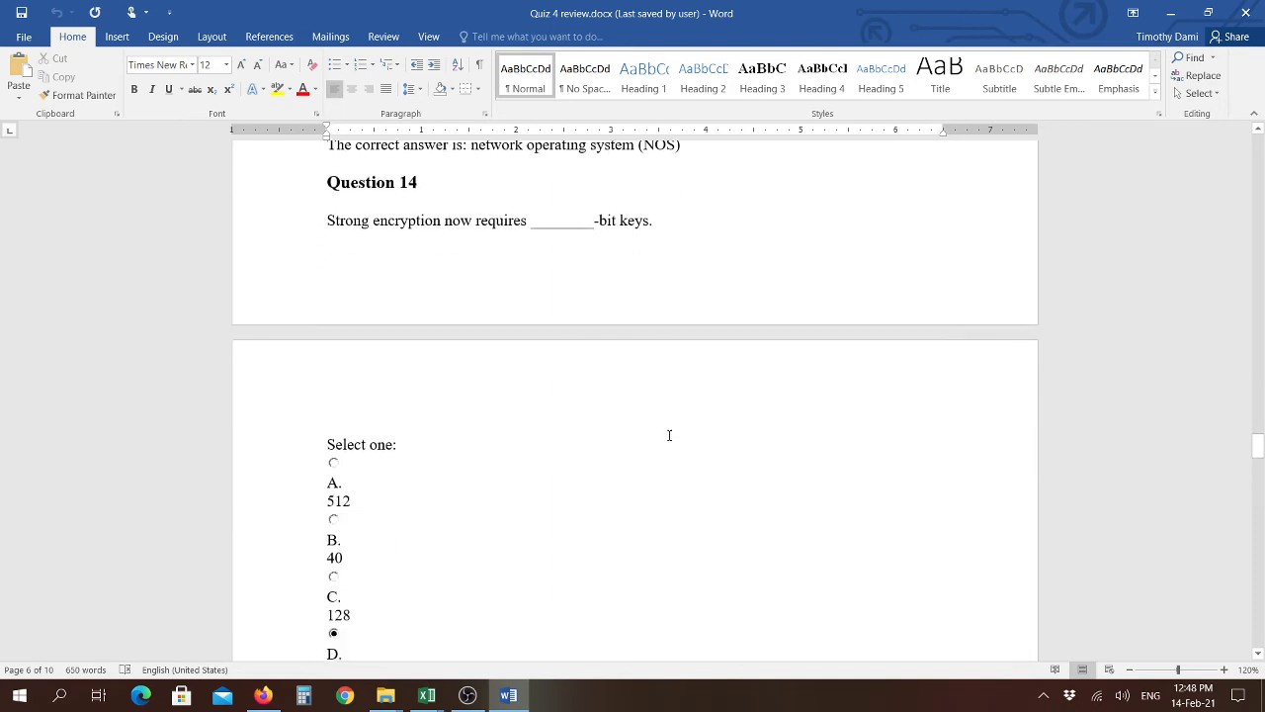
pyautogui.scroll(-3)
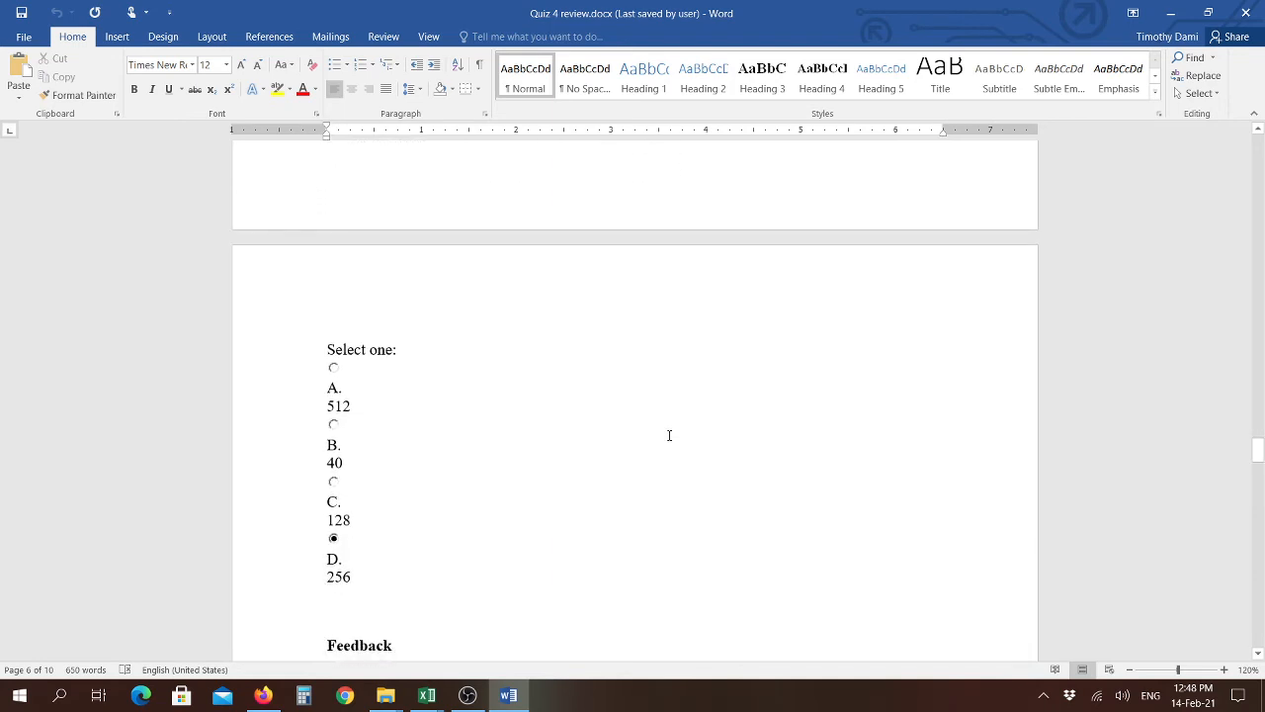
pyautogui.scroll(-3)
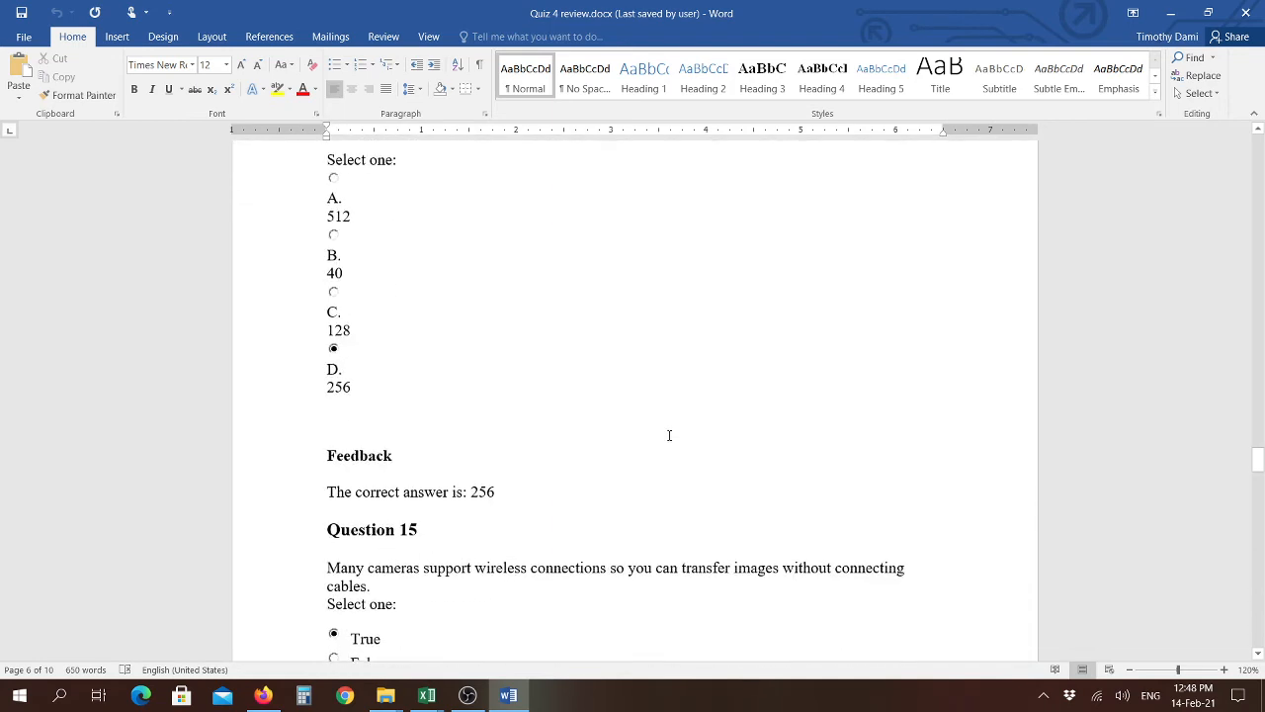
pyautogui.scroll(-3)
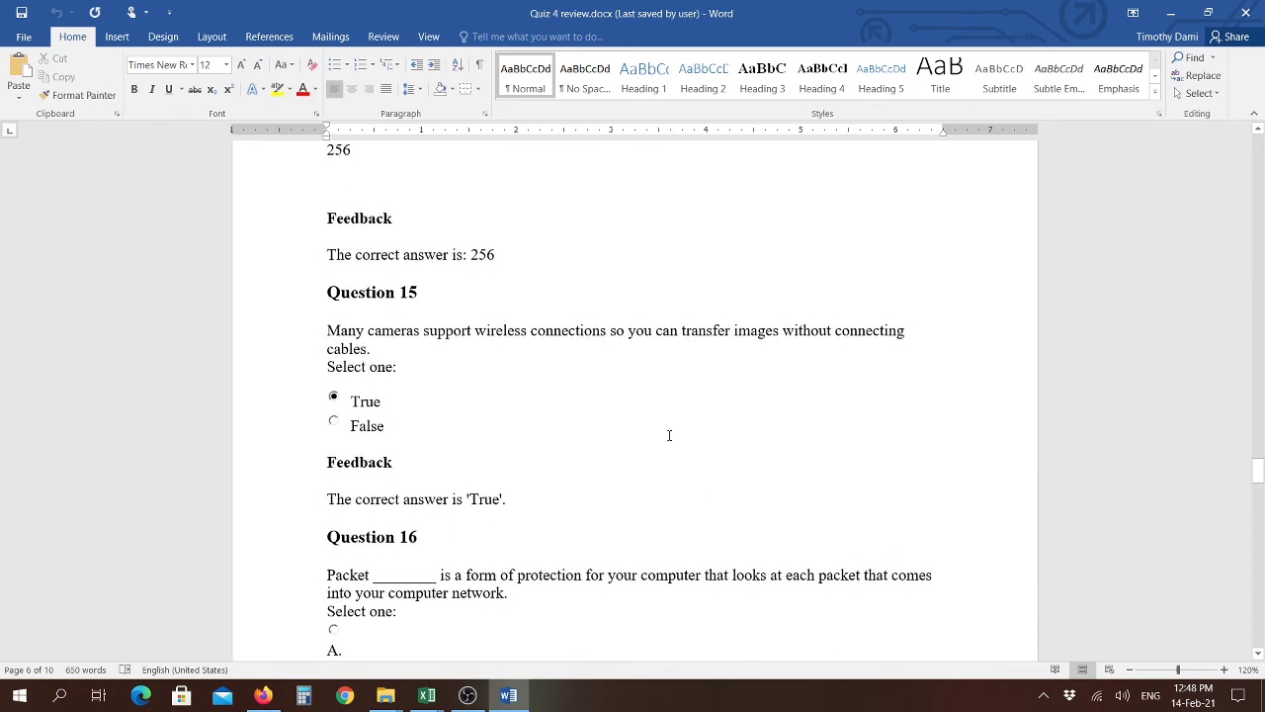
pyautogui.scroll(-3)
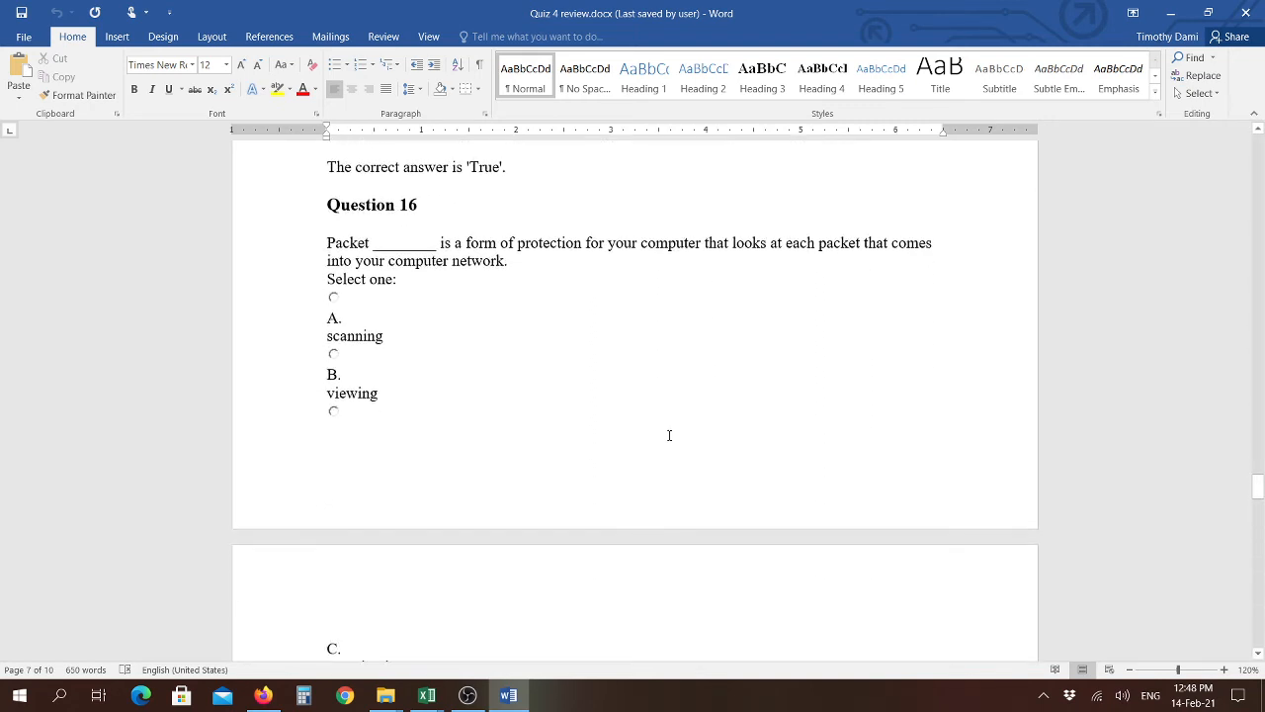
pyautogui.scroll(-3)
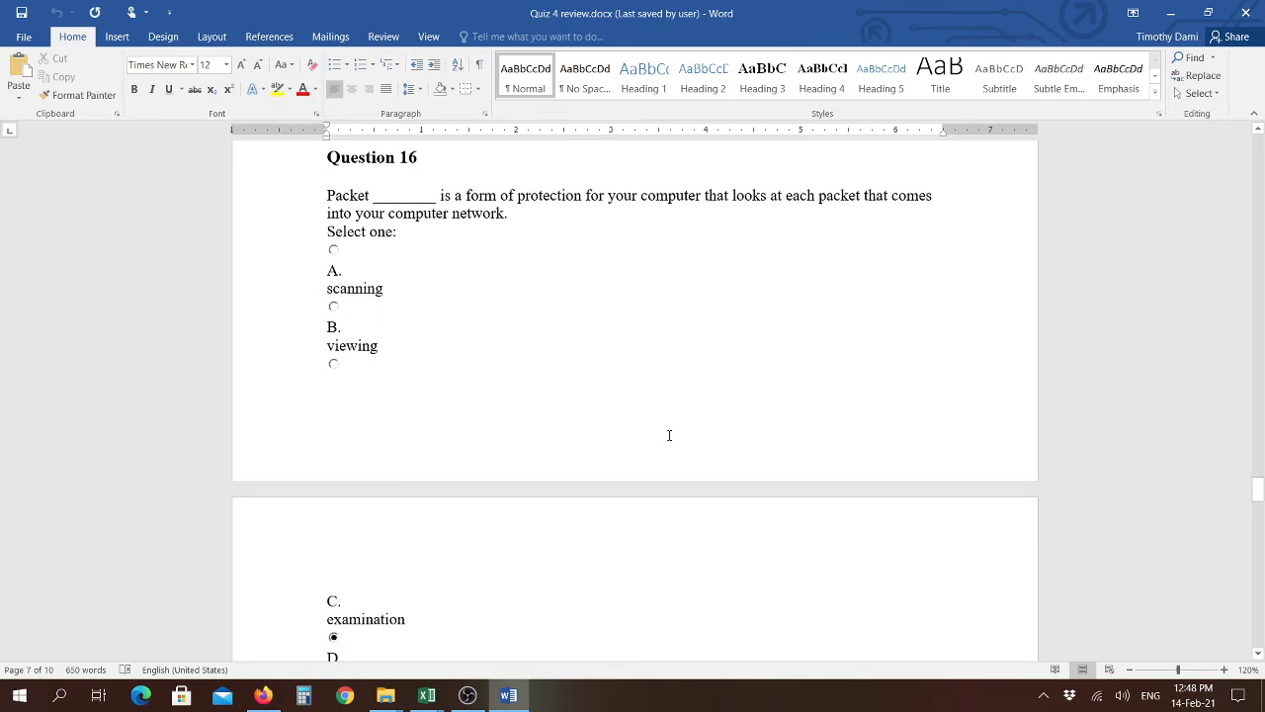
pyautogui.scroll(-3)
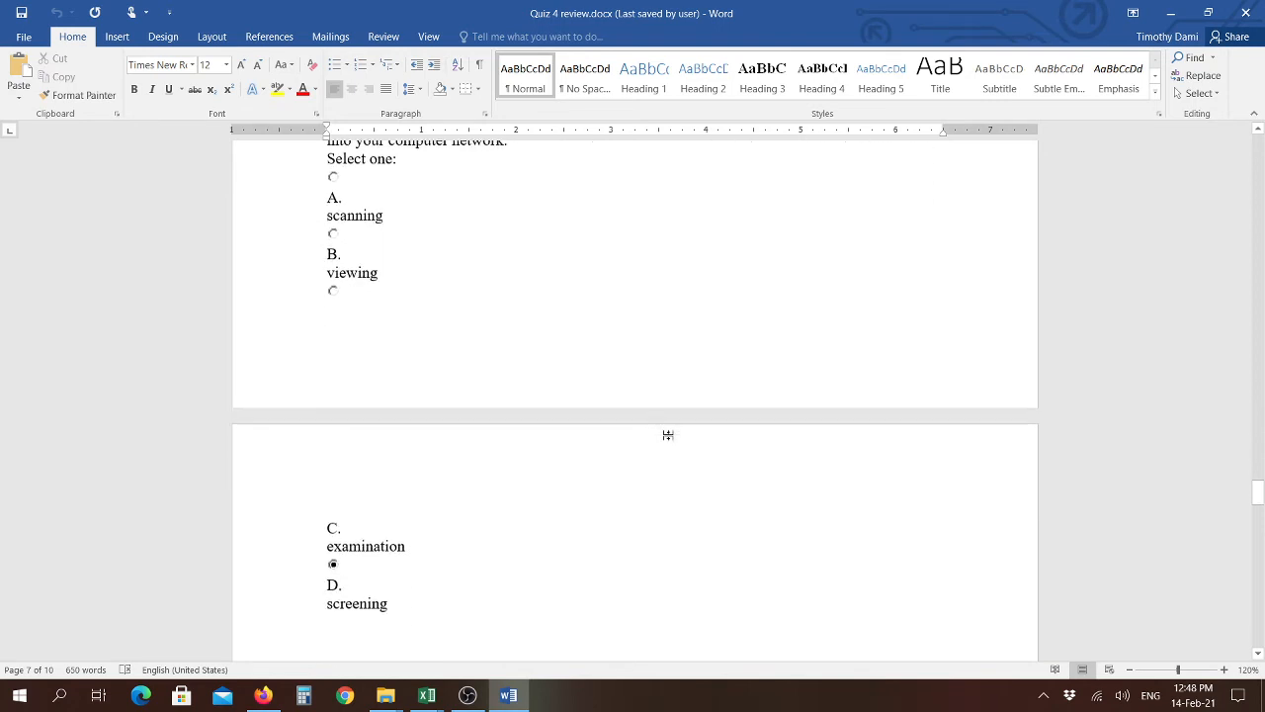
pyautogui.scroll(-3)
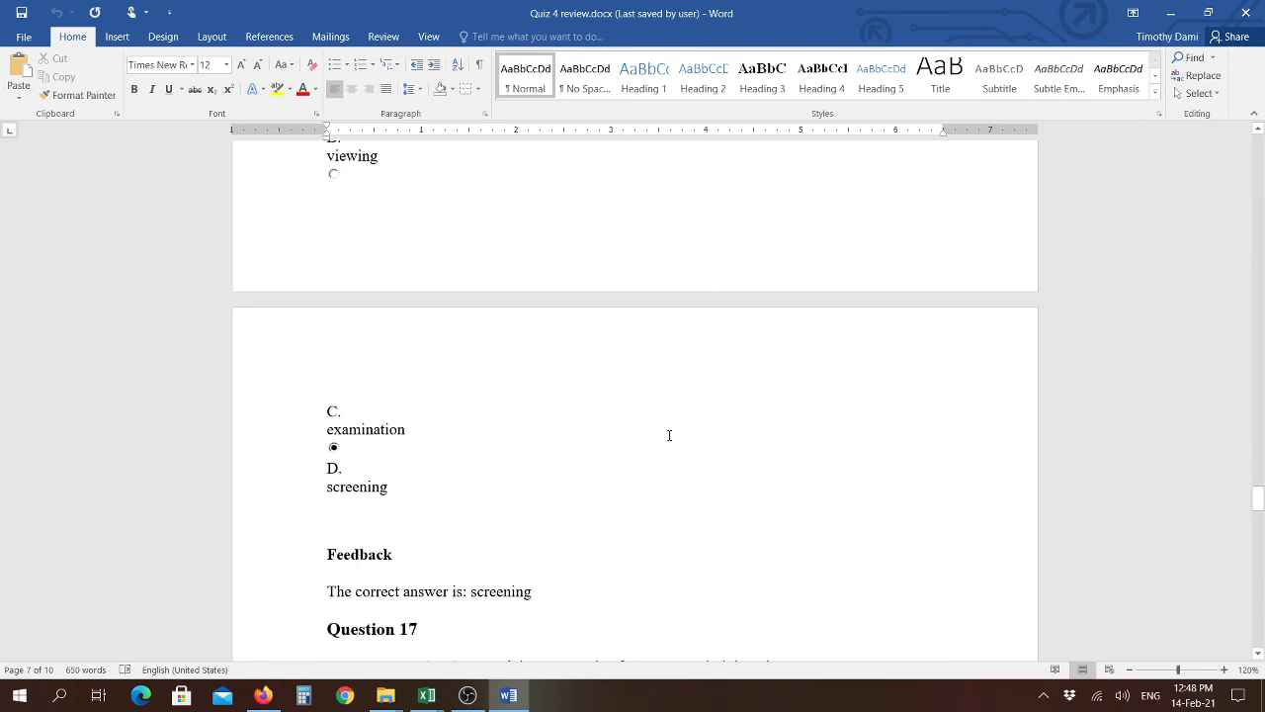
pyautogui.scroll(-3)
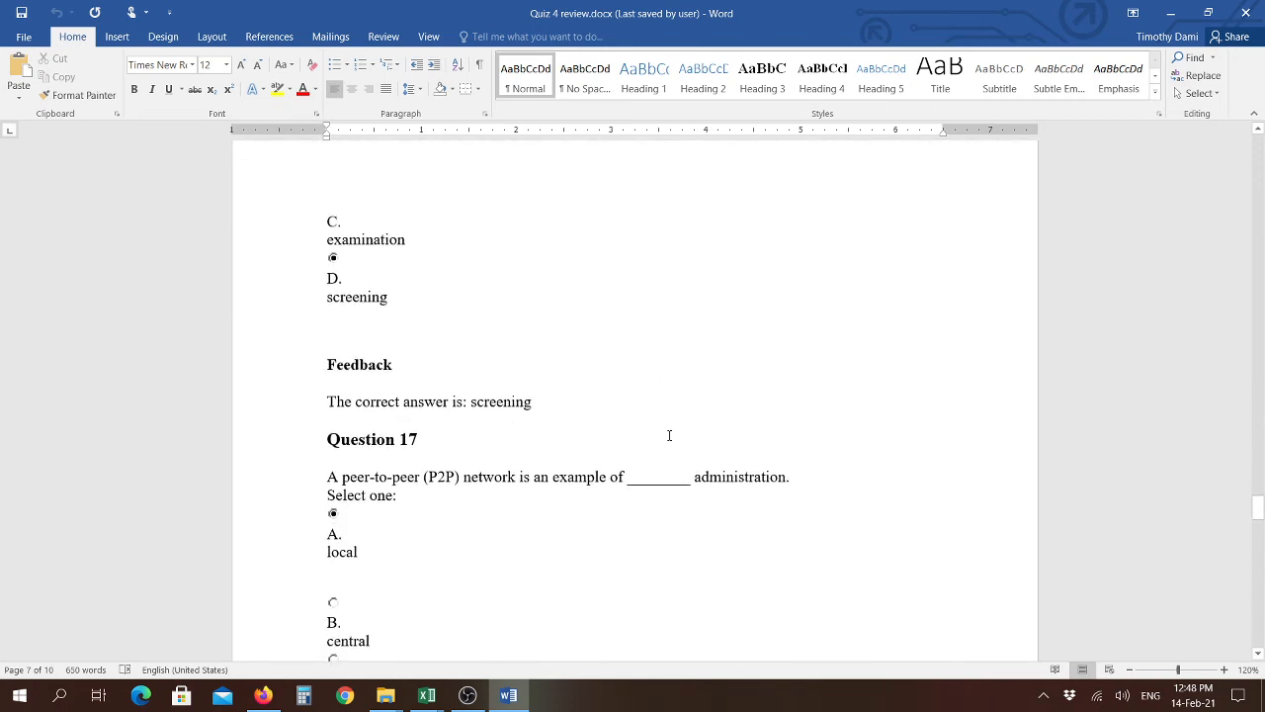
# Scroll through Questions 17 (local) and 18 (jam) until Question 19 appears.
pyautogui.scroll(-3)
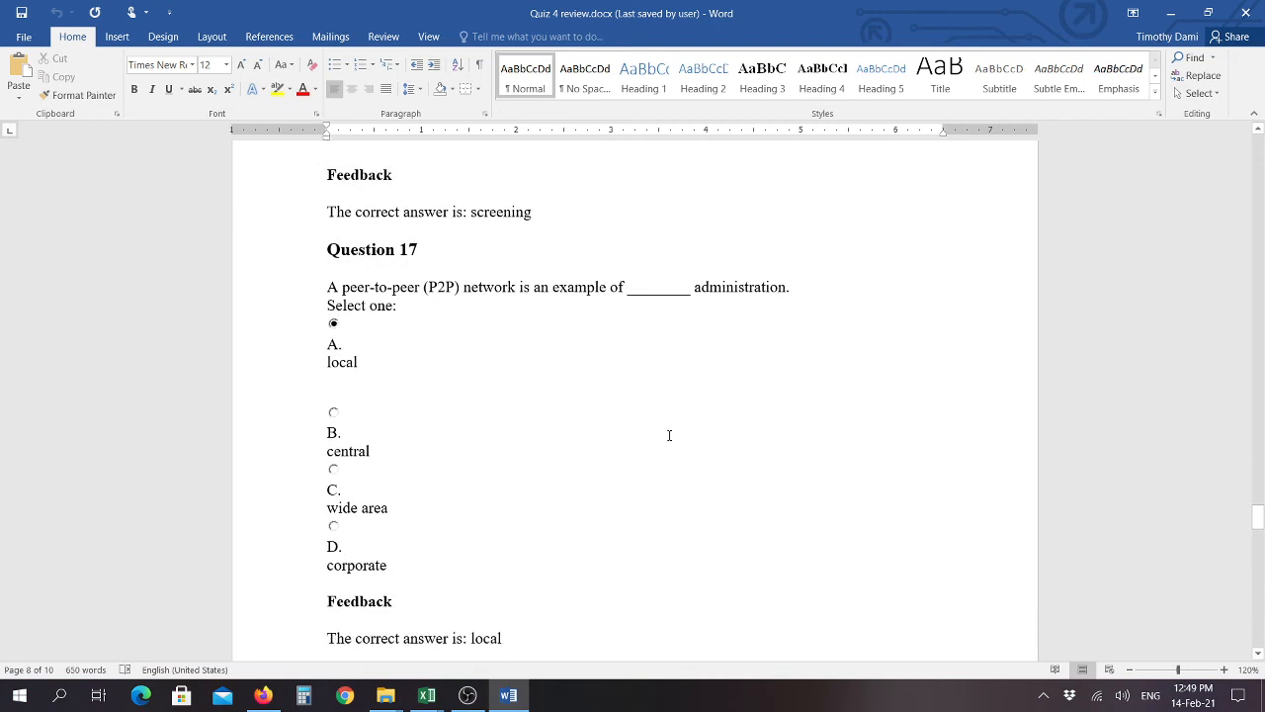
pyautogui.scroll(-3)
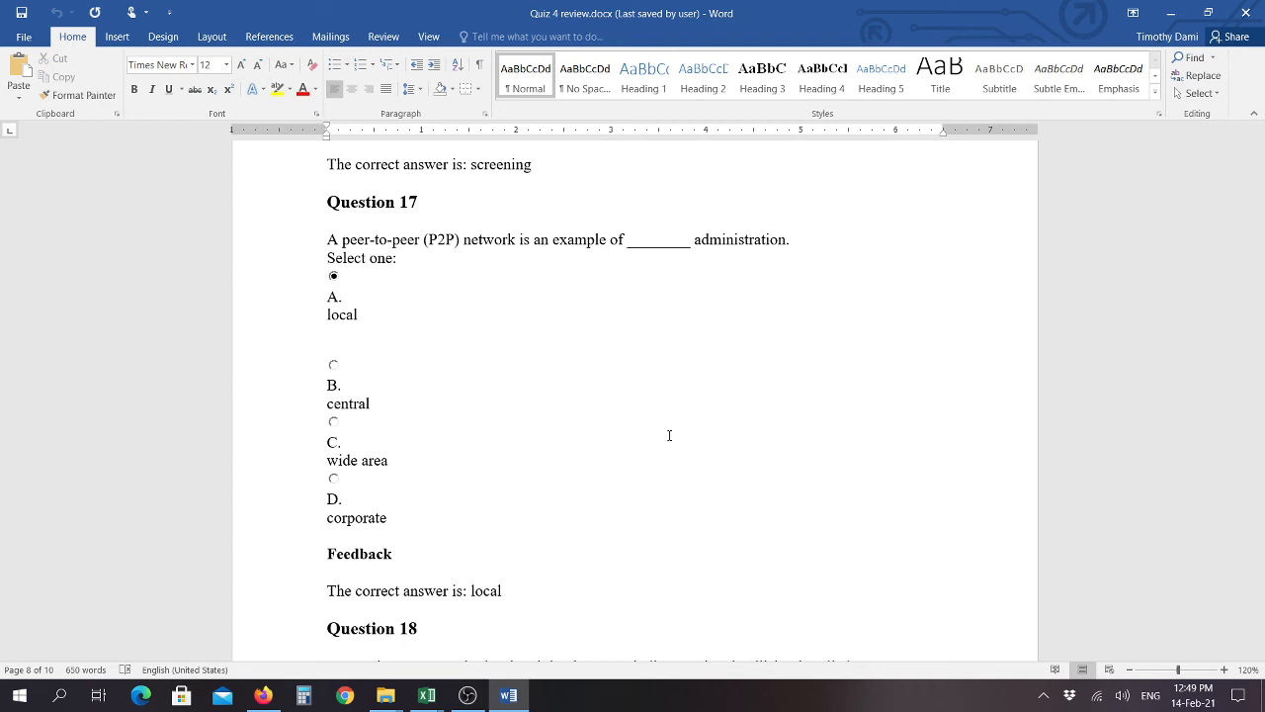
pyautogui.scroll(-3)
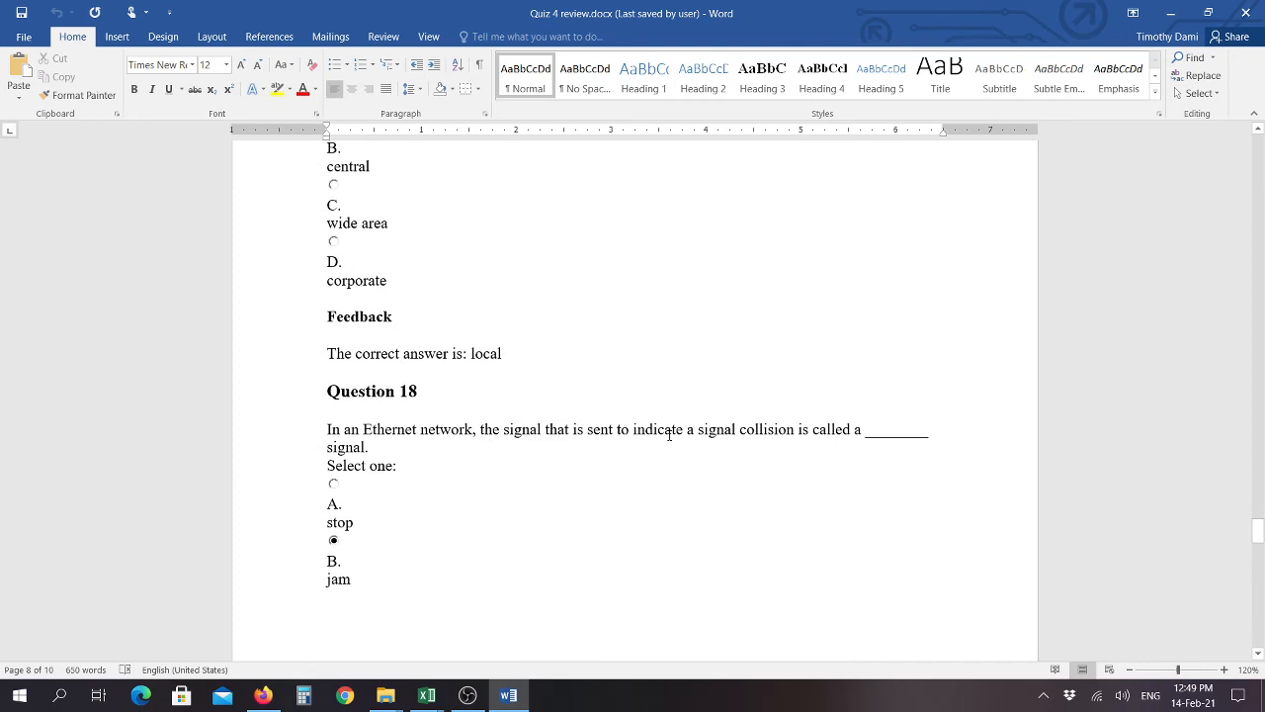
pyautogui.scroll(-3)
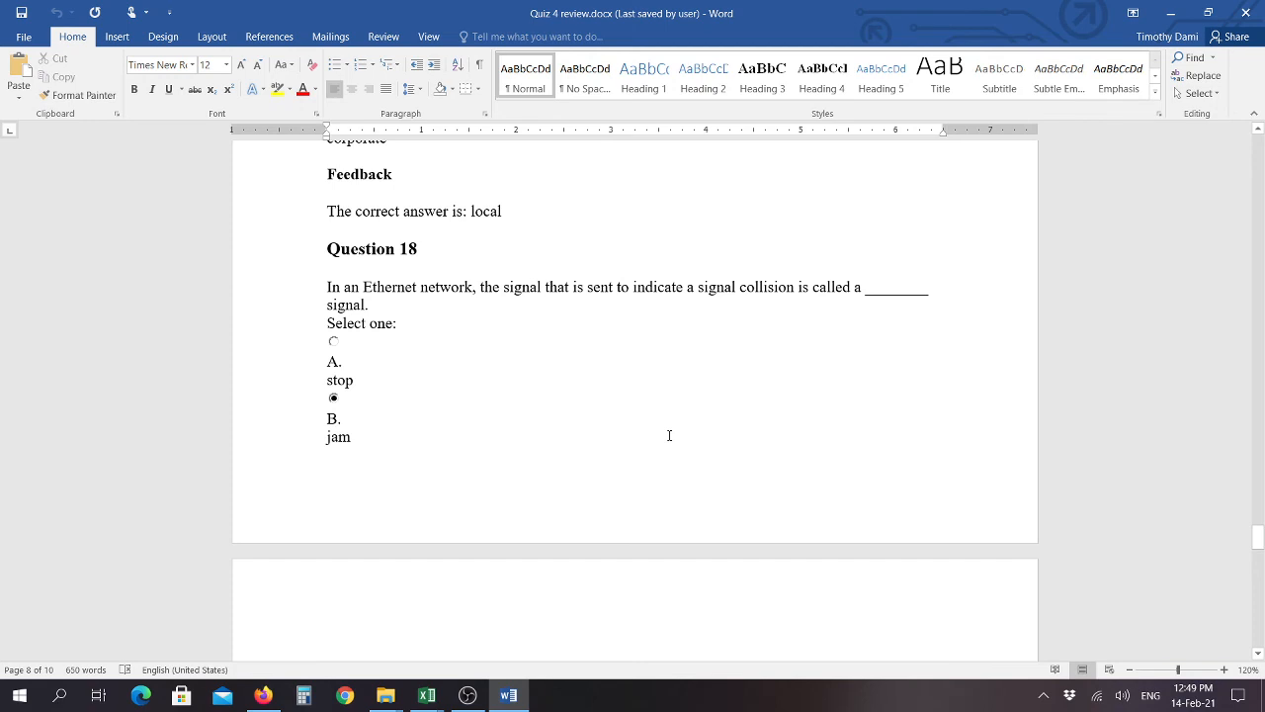
pyautogui.scroll(-3)
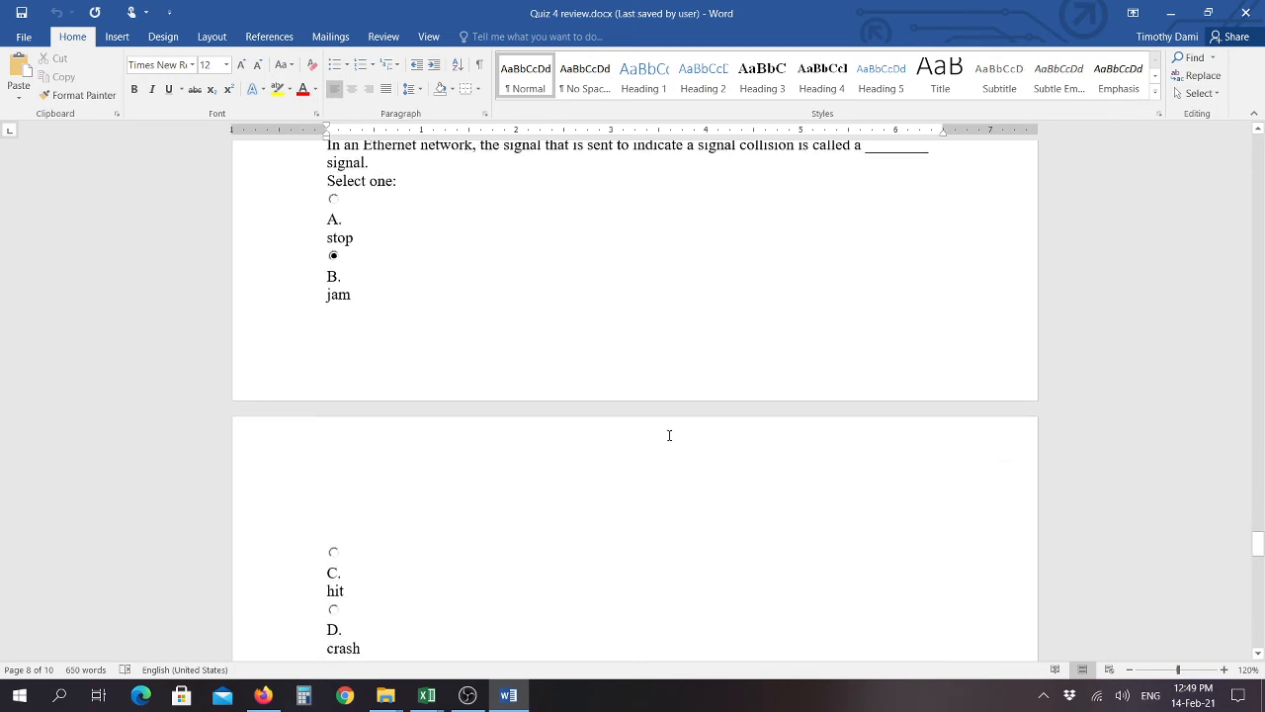
pyautogui.scroll(-3)
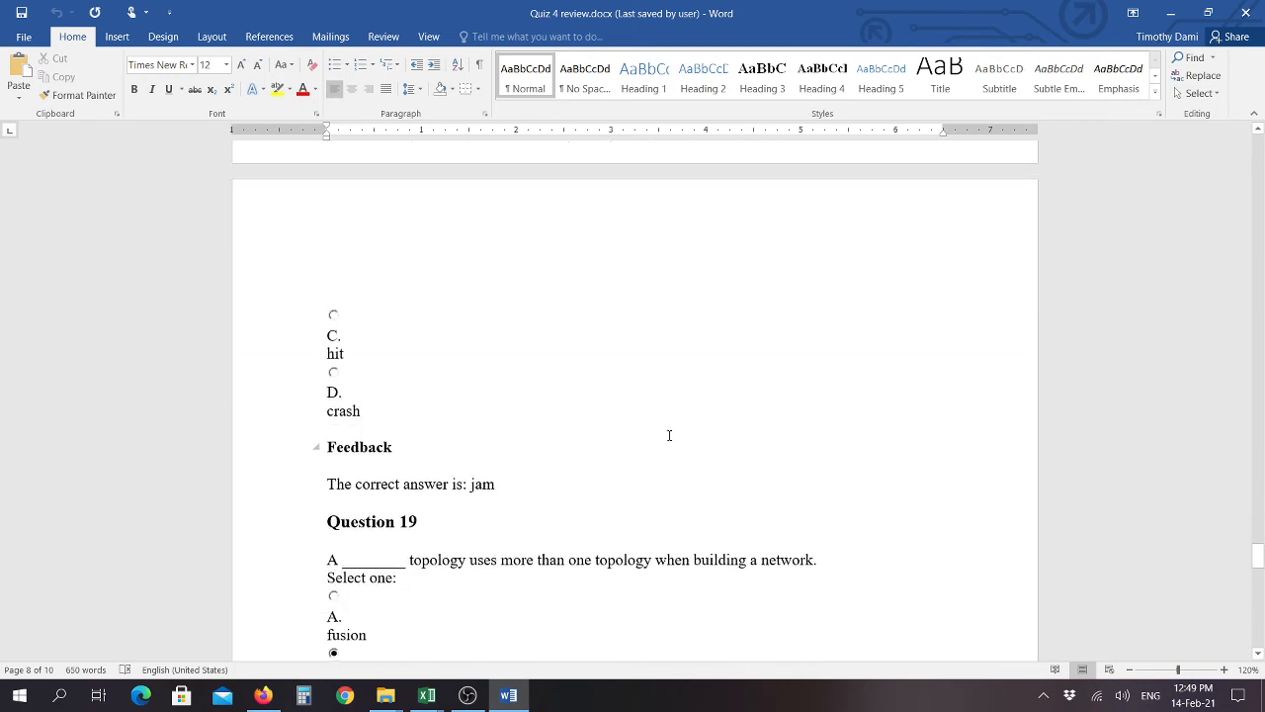
# Scroll past Question 19's hybrid answer to the start of Question 20.
pyautogui.scroll(-3)
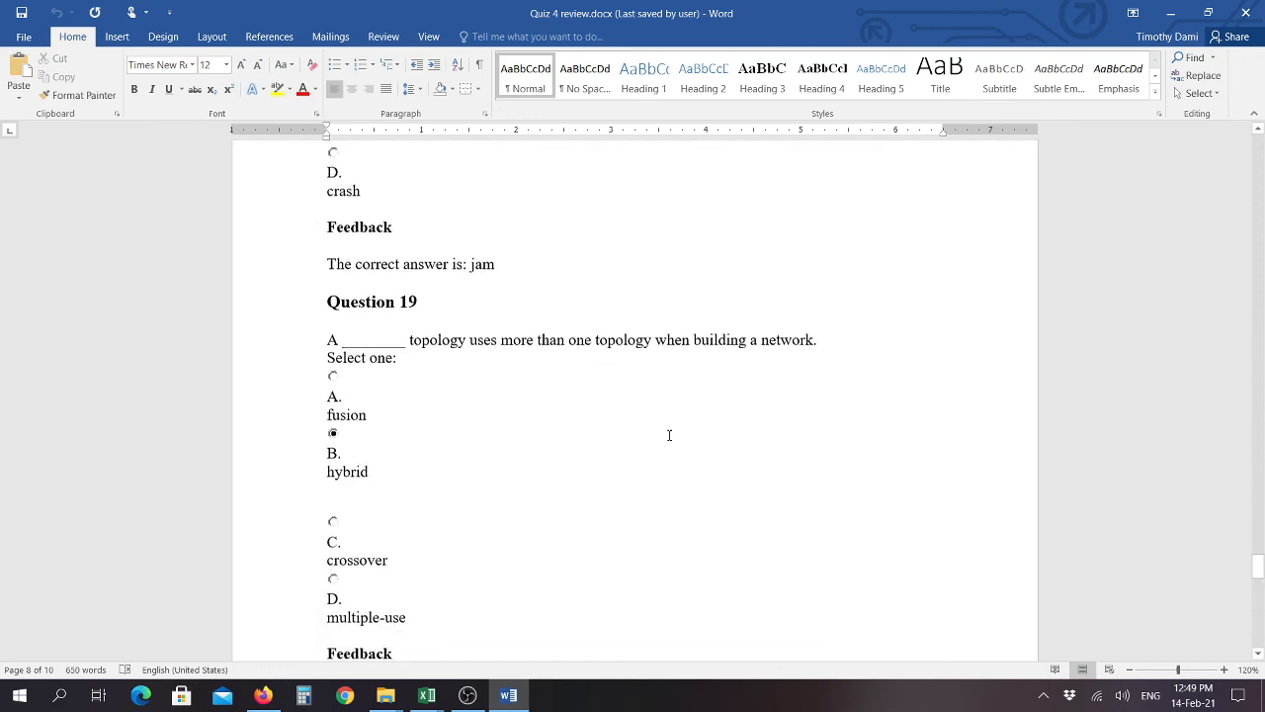
pyautogui.scroll(-3)
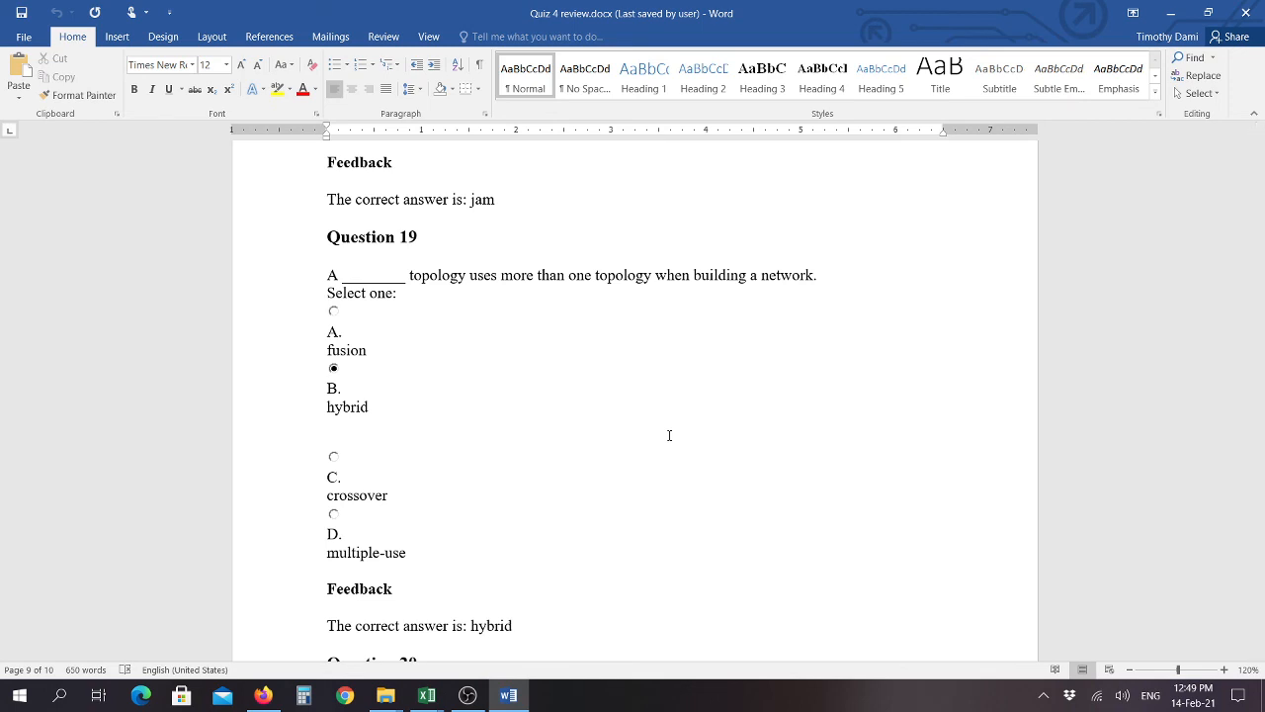
pyautogui.scroll(-3)
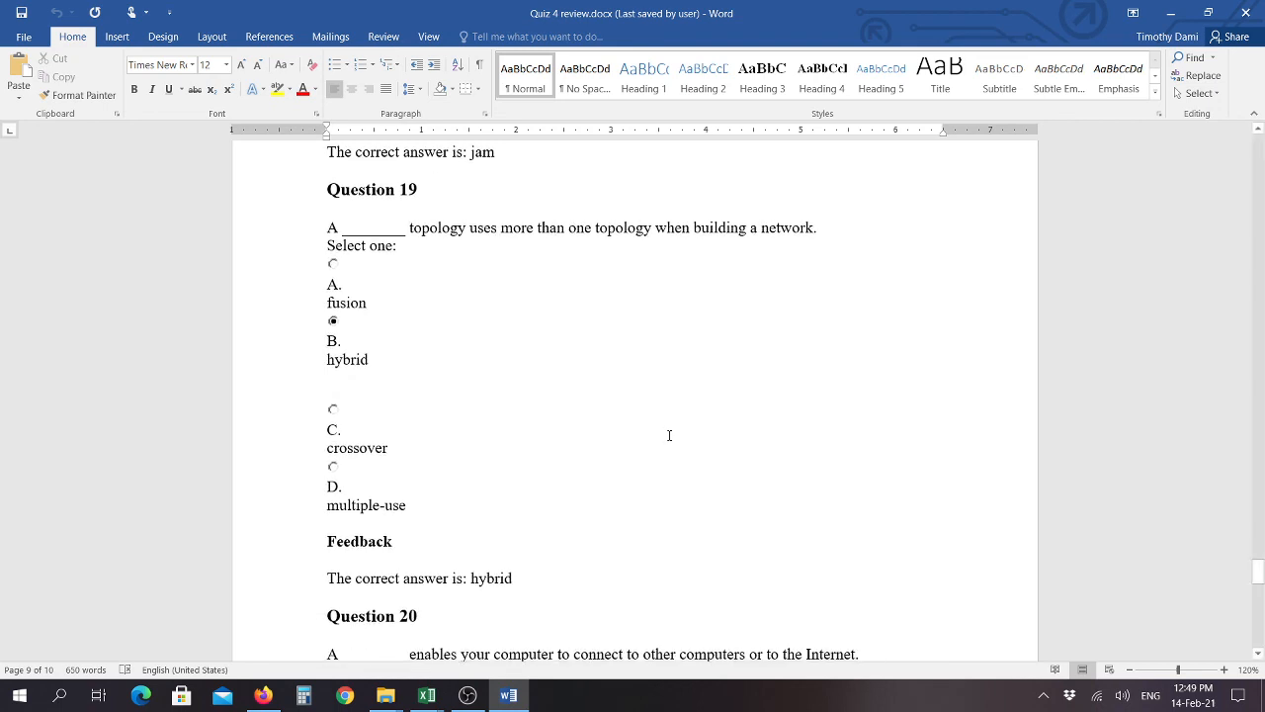
pyautogui.scroll(-3)
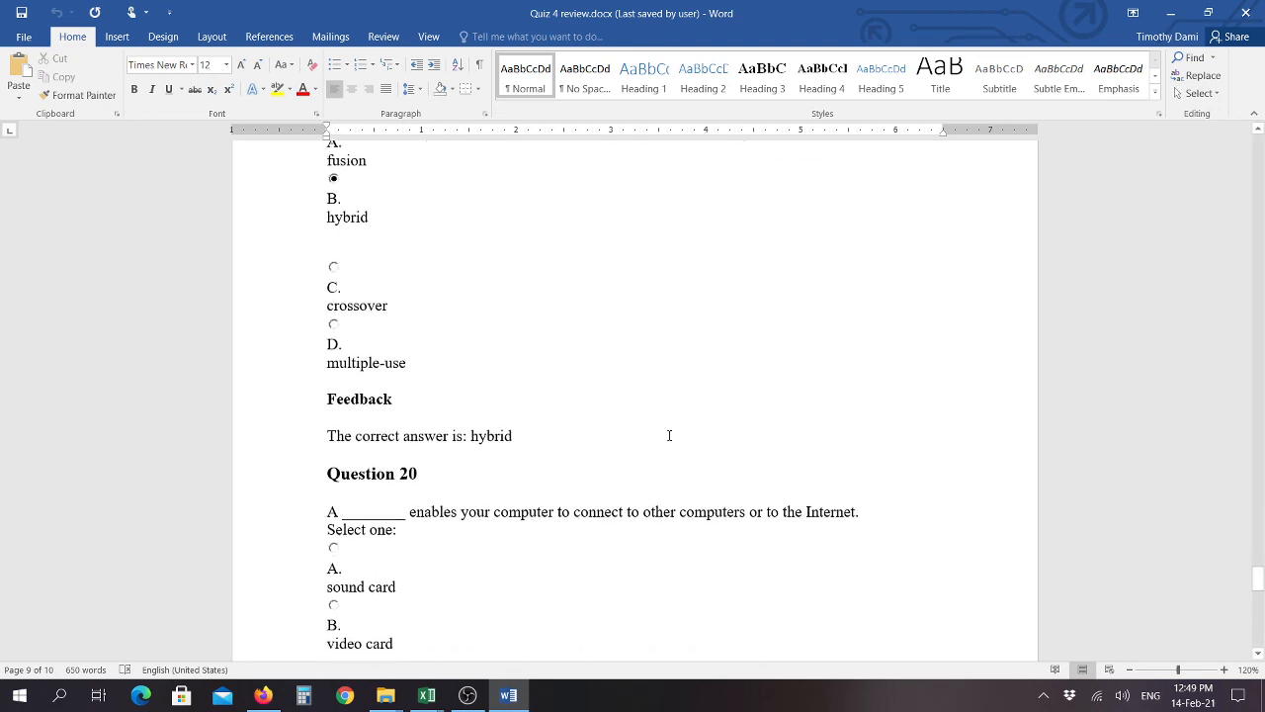
pyautogui.scroll(-3)
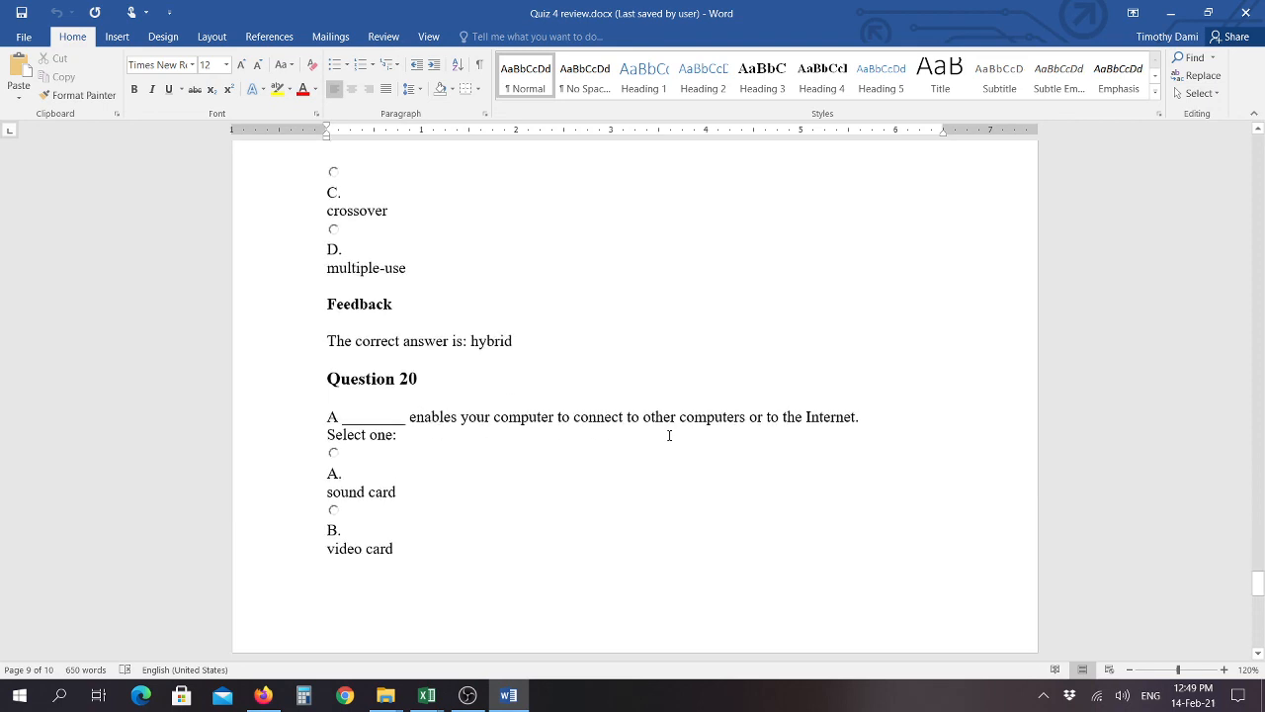
pyautogui.scroll(-3)
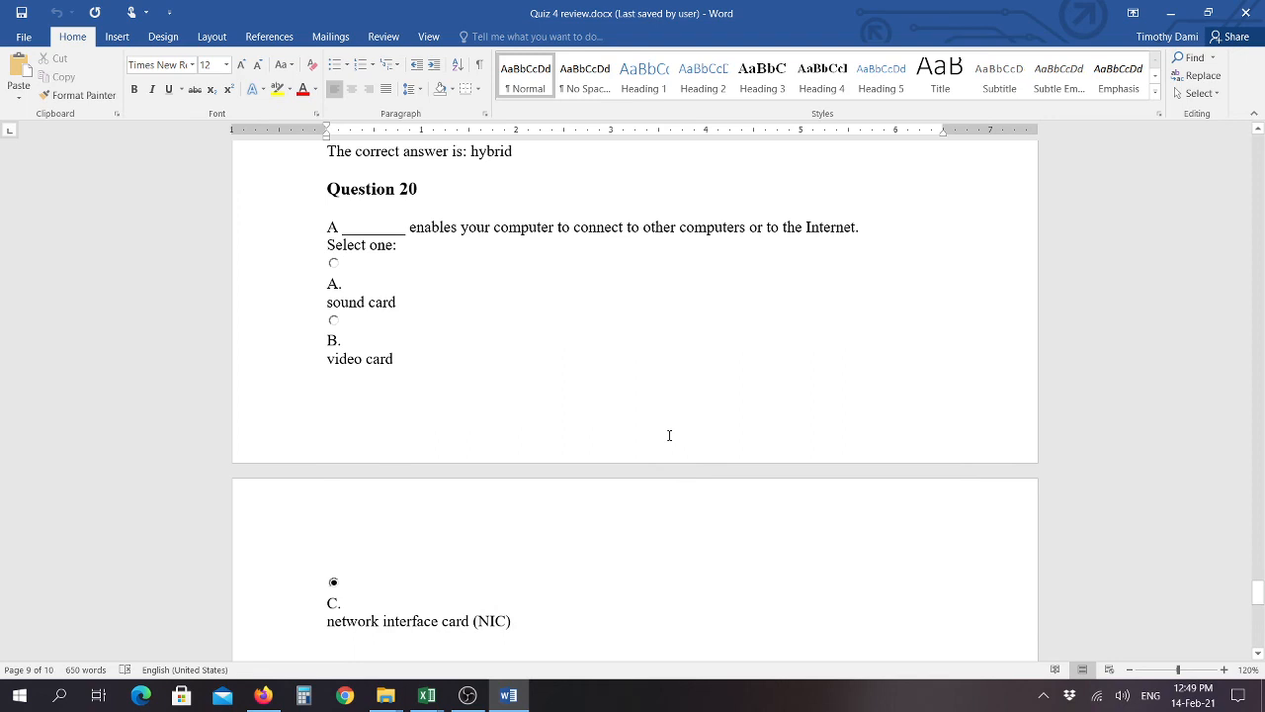
pyautogui.scroll(-3)
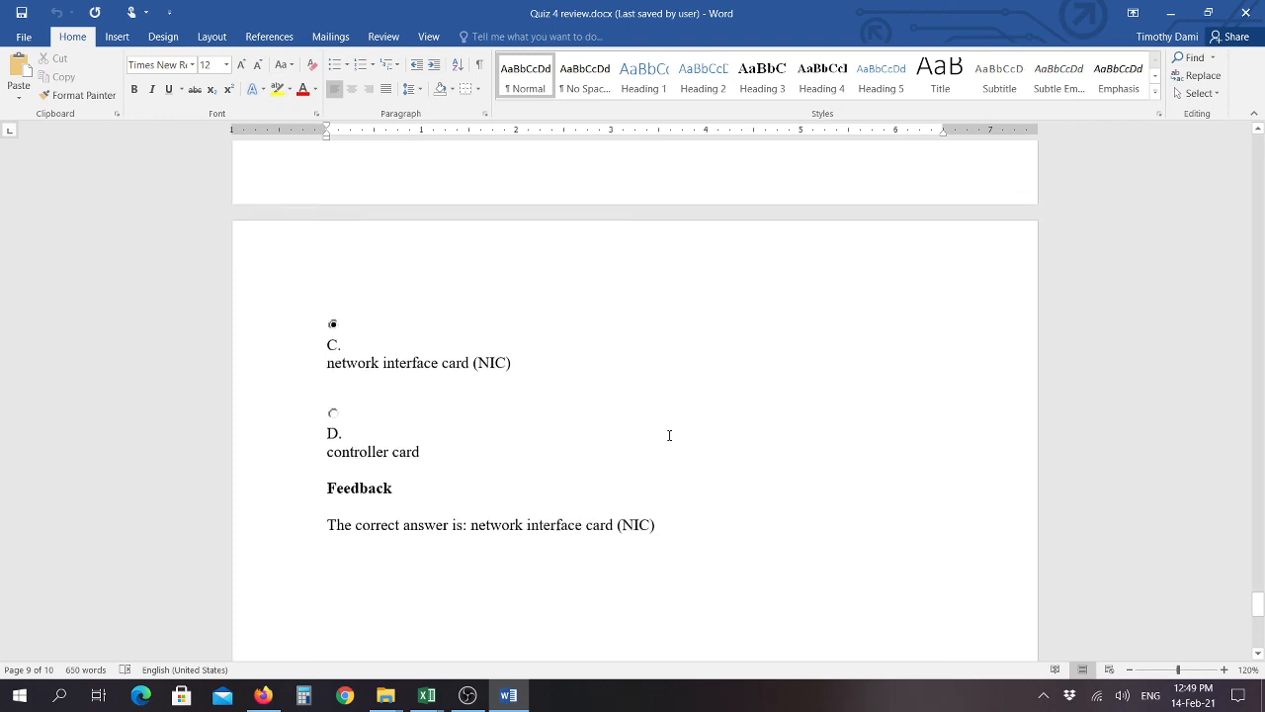
# Scroll to the document's end, showing network interface card (NIC) as Question 20's answer.
pyautogui.scroll(-3)
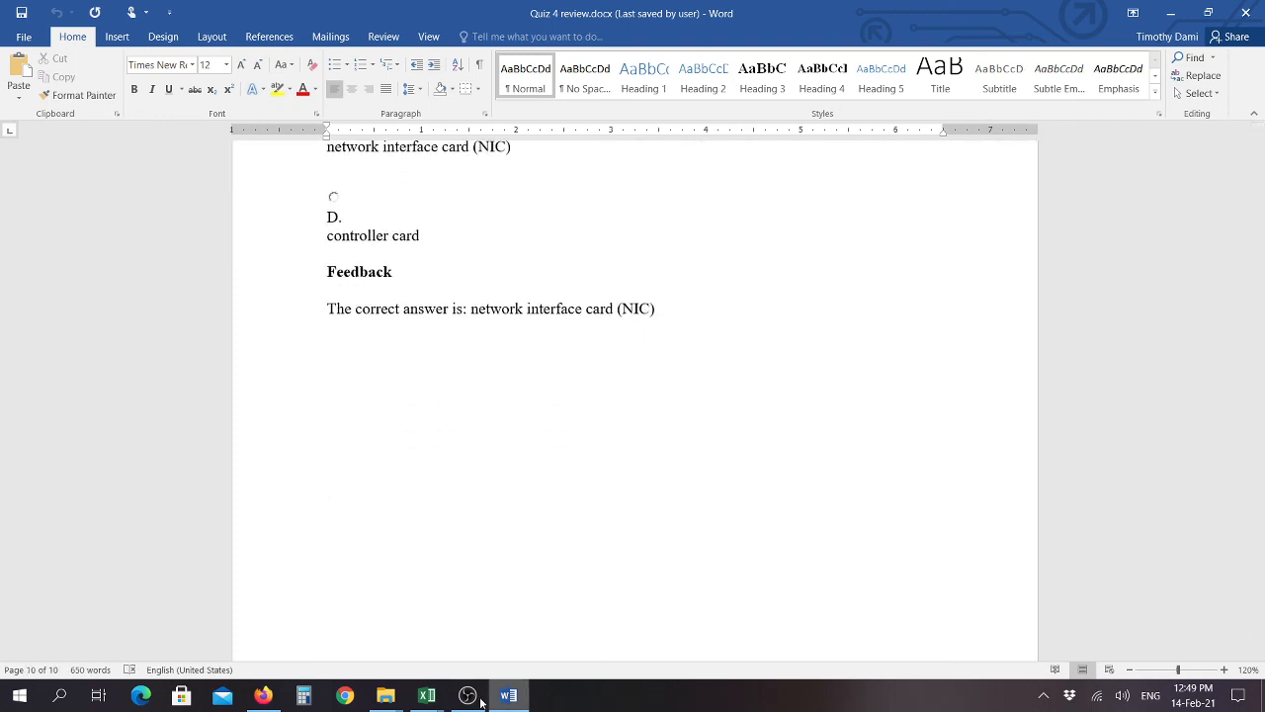
pyautogui.moveTo(467, 695)
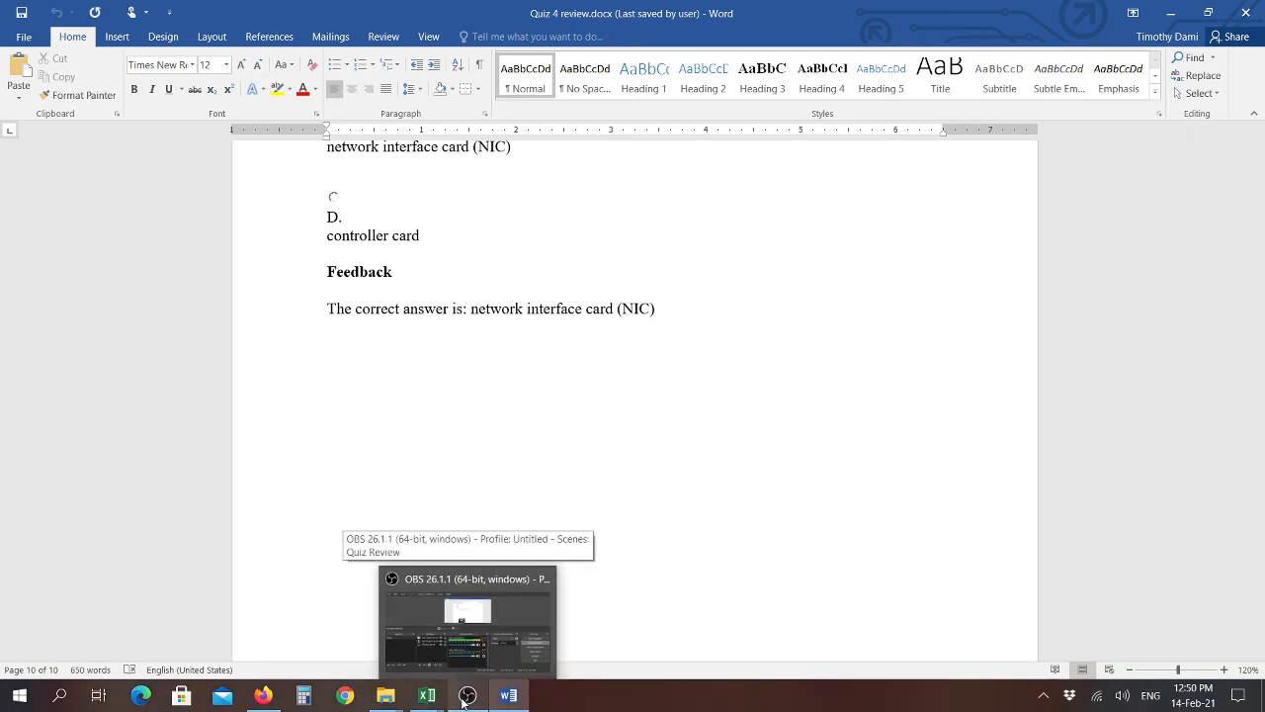